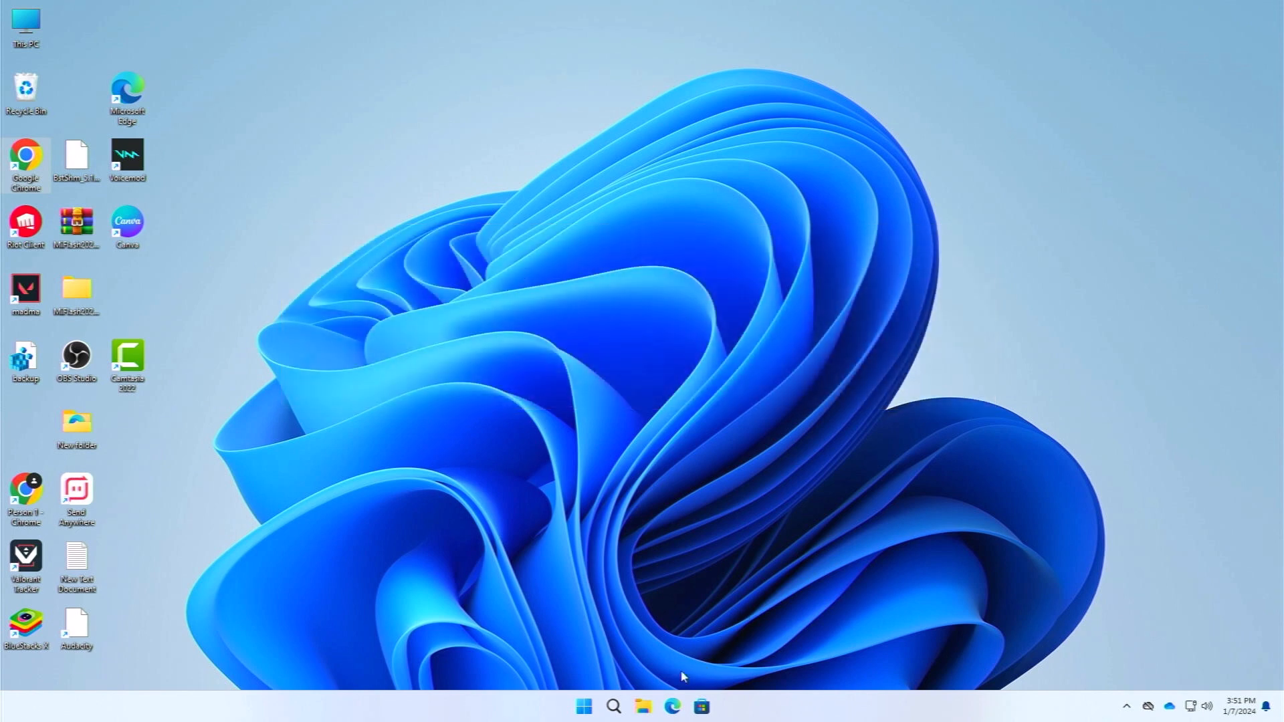
Launch System Information from Start search to check the BIOS Mode, which reads Legacy
click(613, 707)
text(syste)
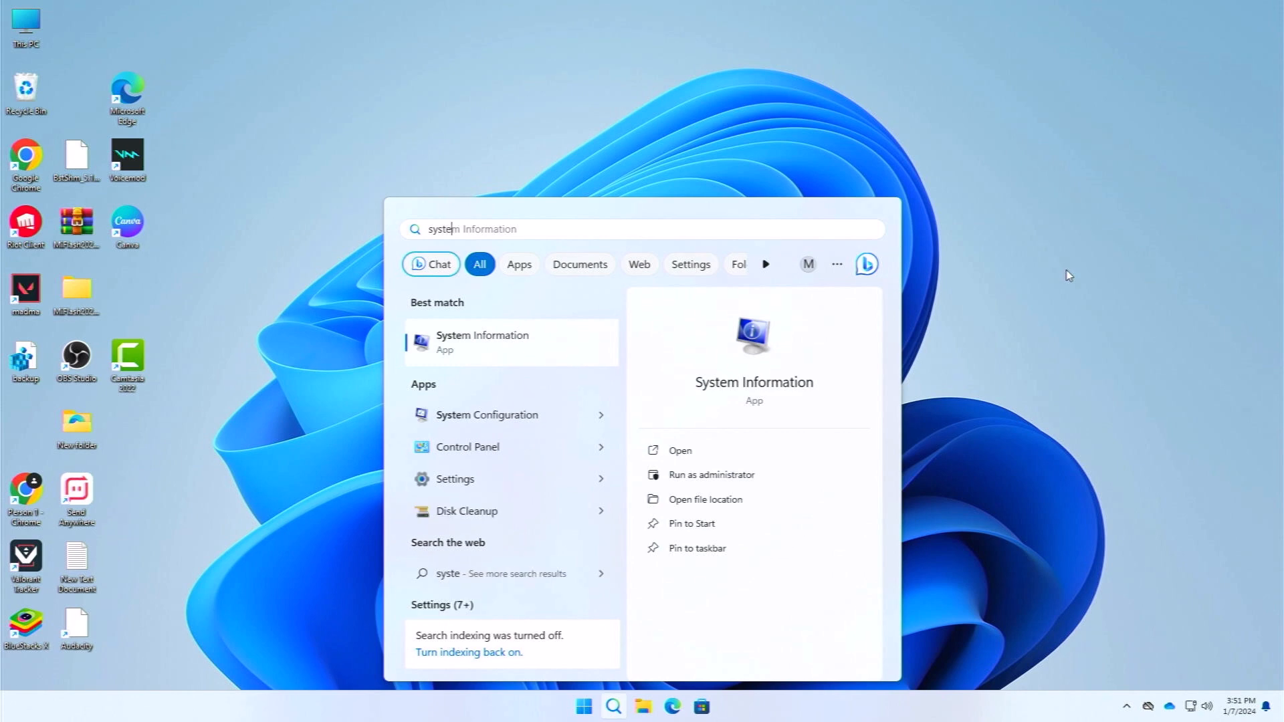
click(481, 341)
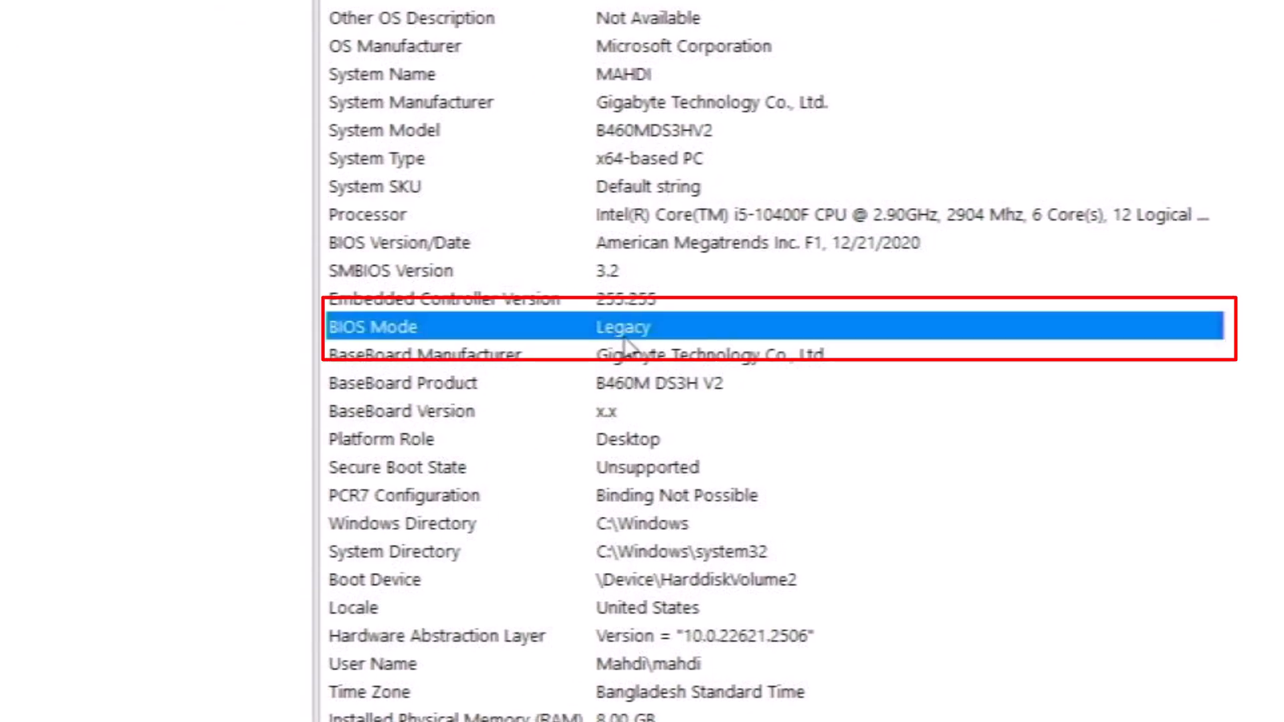
mouse_move(667, 341)
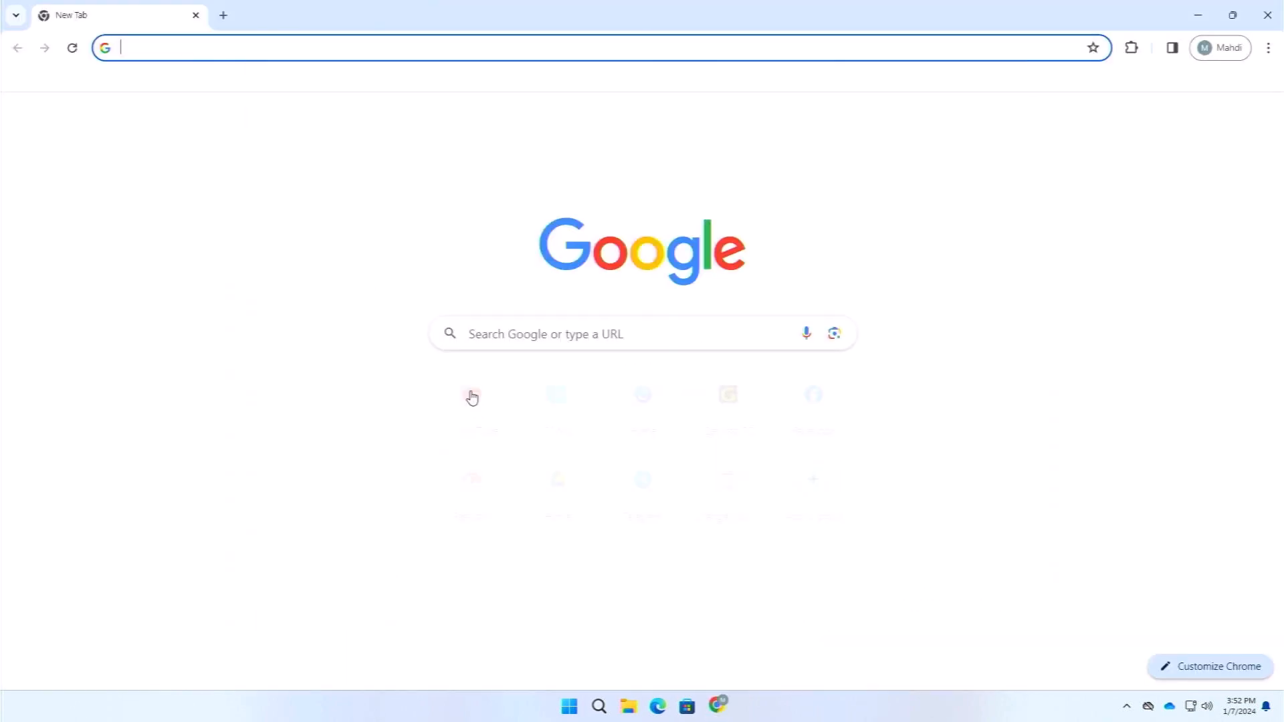
Search the web for 'paragon manager download' and open the Community Edition page
click(574, 48)
text(p)
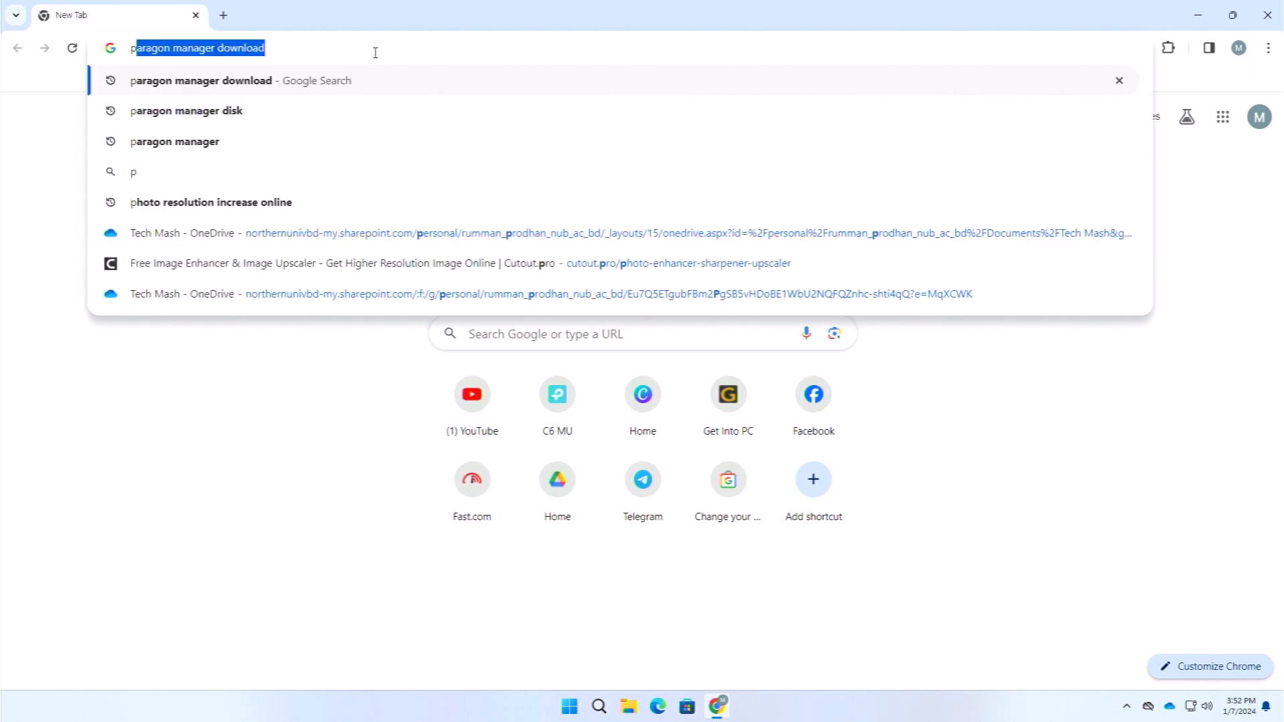
text(aragon)
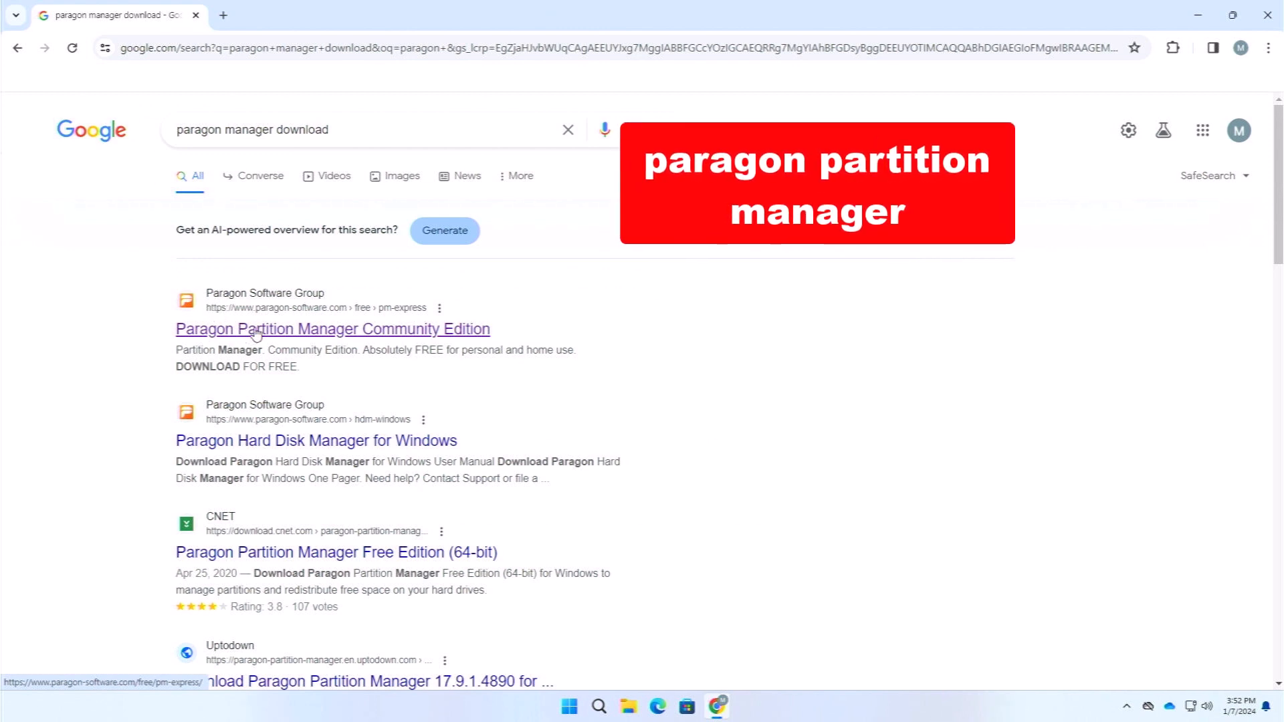
click(333, 330)
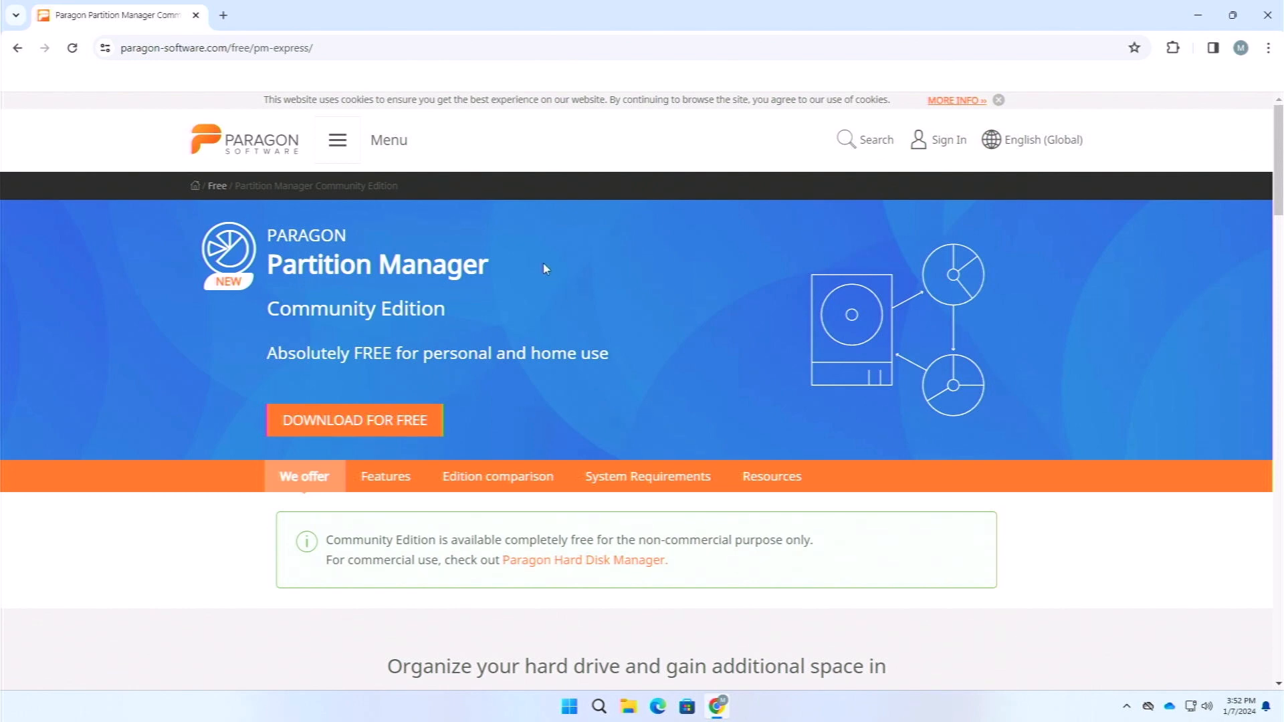
mouse_move(383, 324)
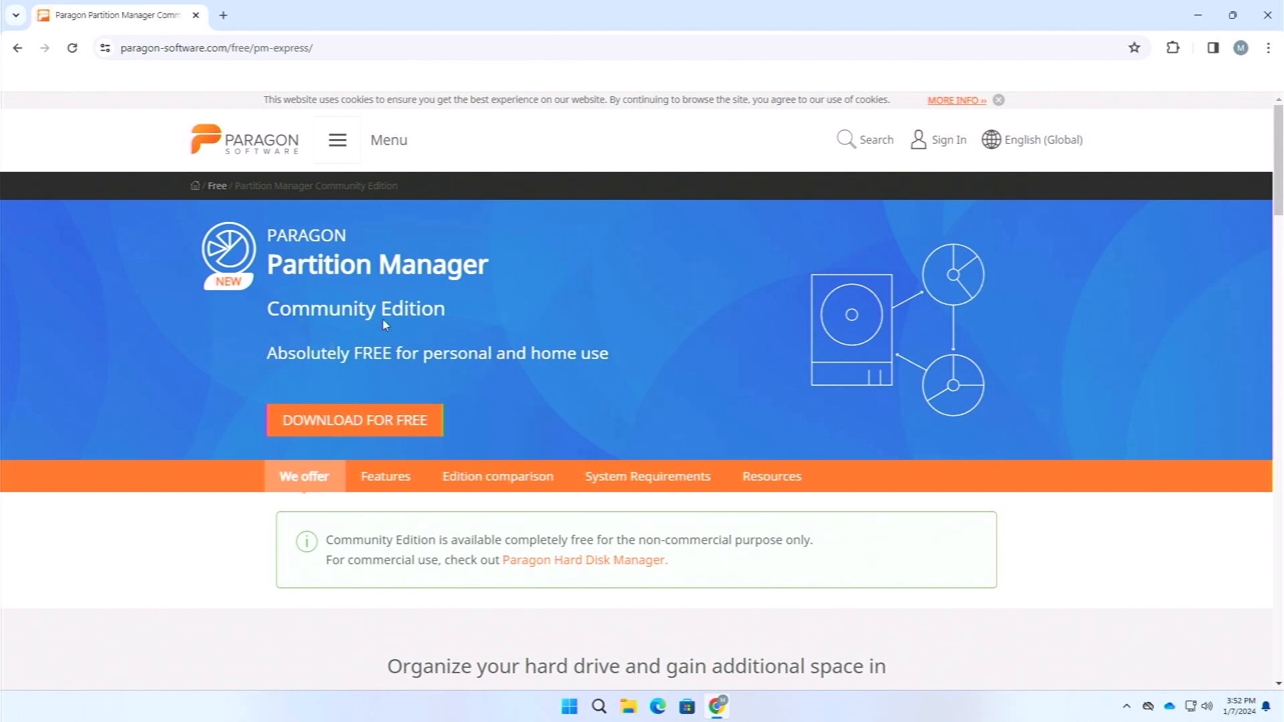
mouse_move(356, 287)
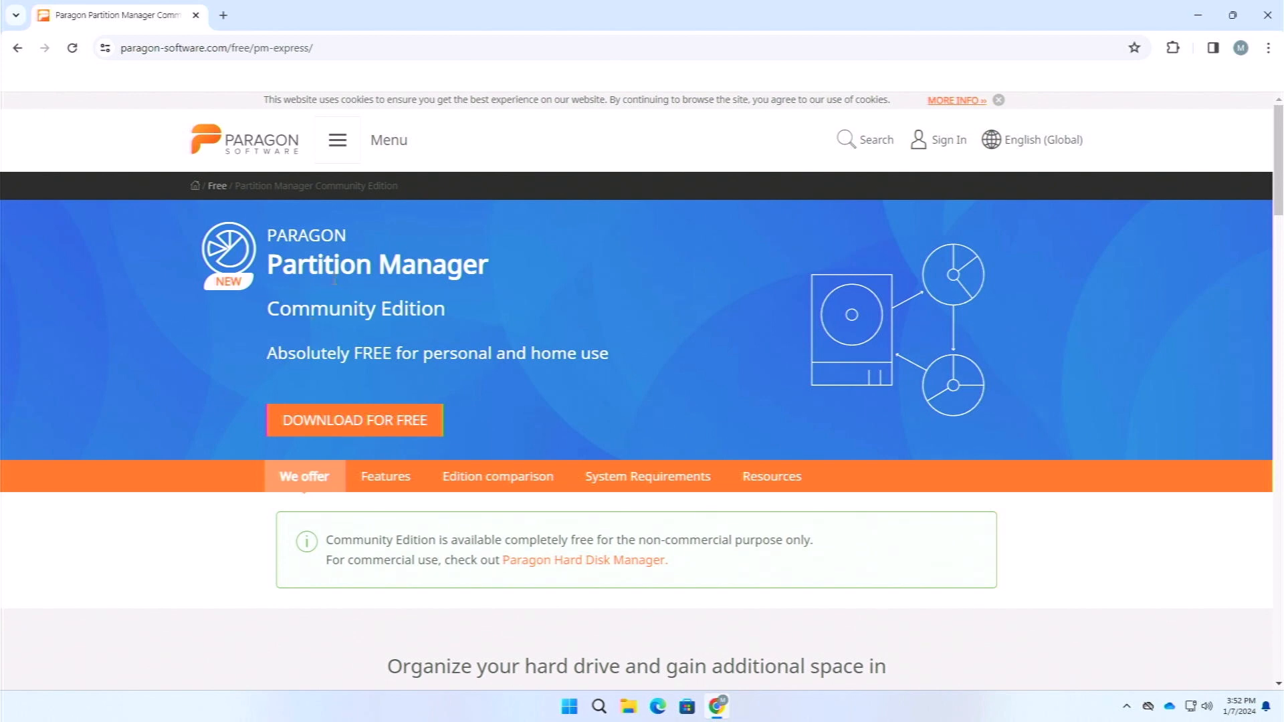
mouse_move(483, 333)
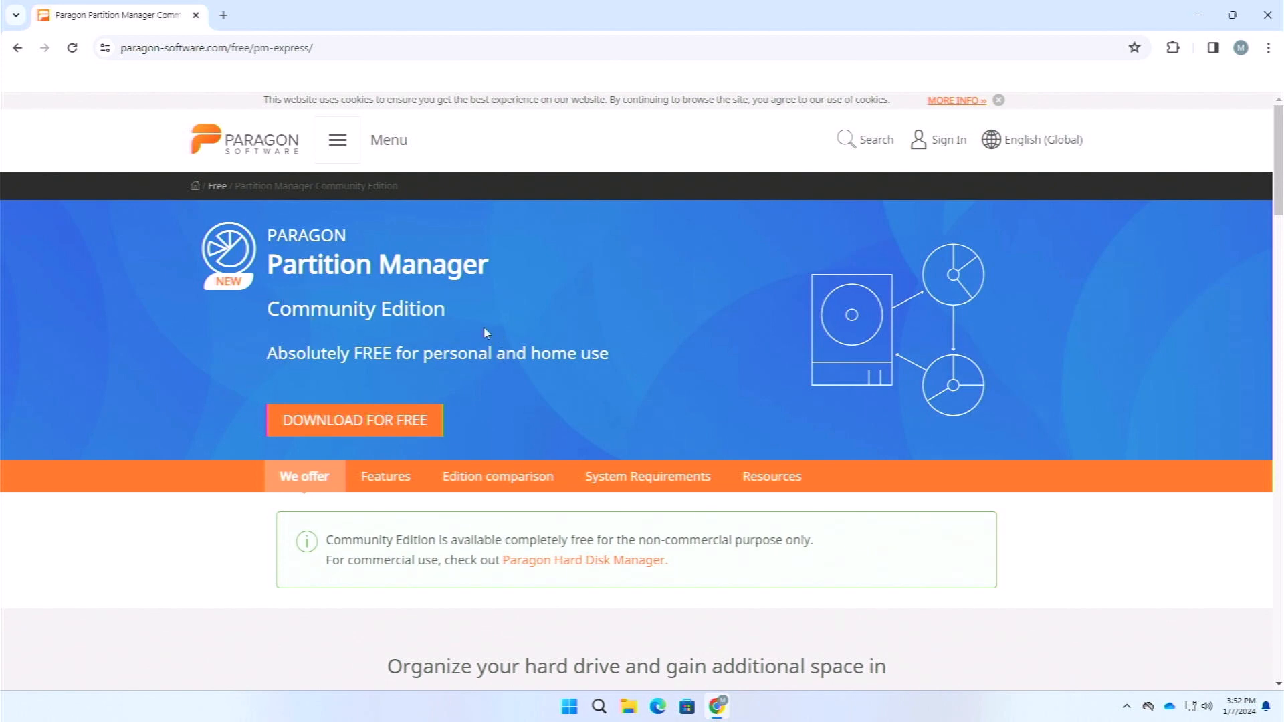
mouse_move(709, 267)
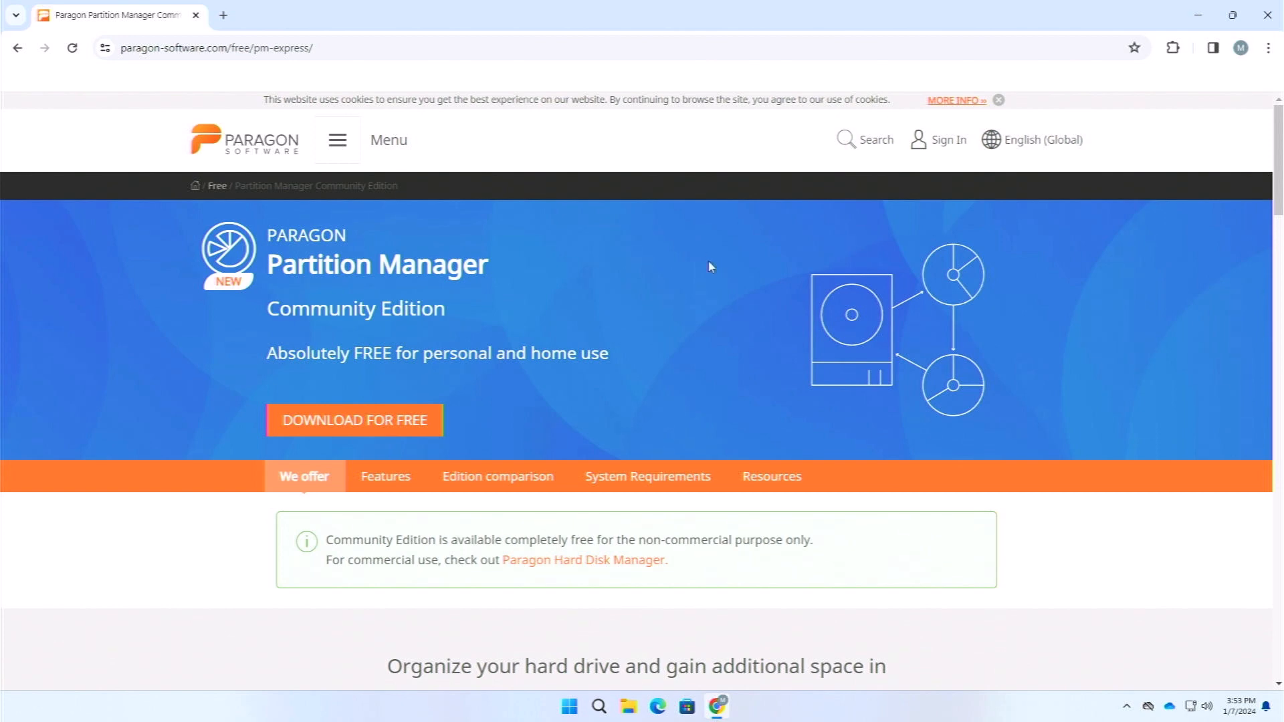
mouse_move(632, 326)
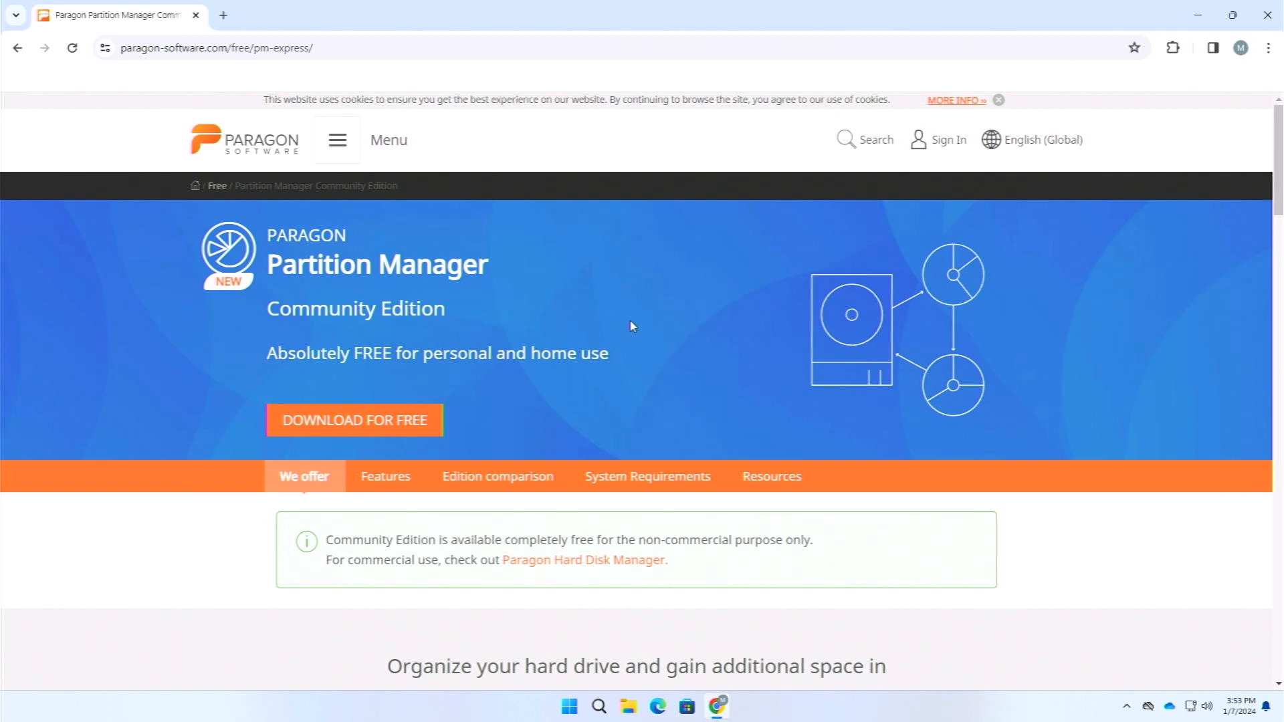
Download the 64-bit Community Edition installer from the download resources section
click(496, 476)
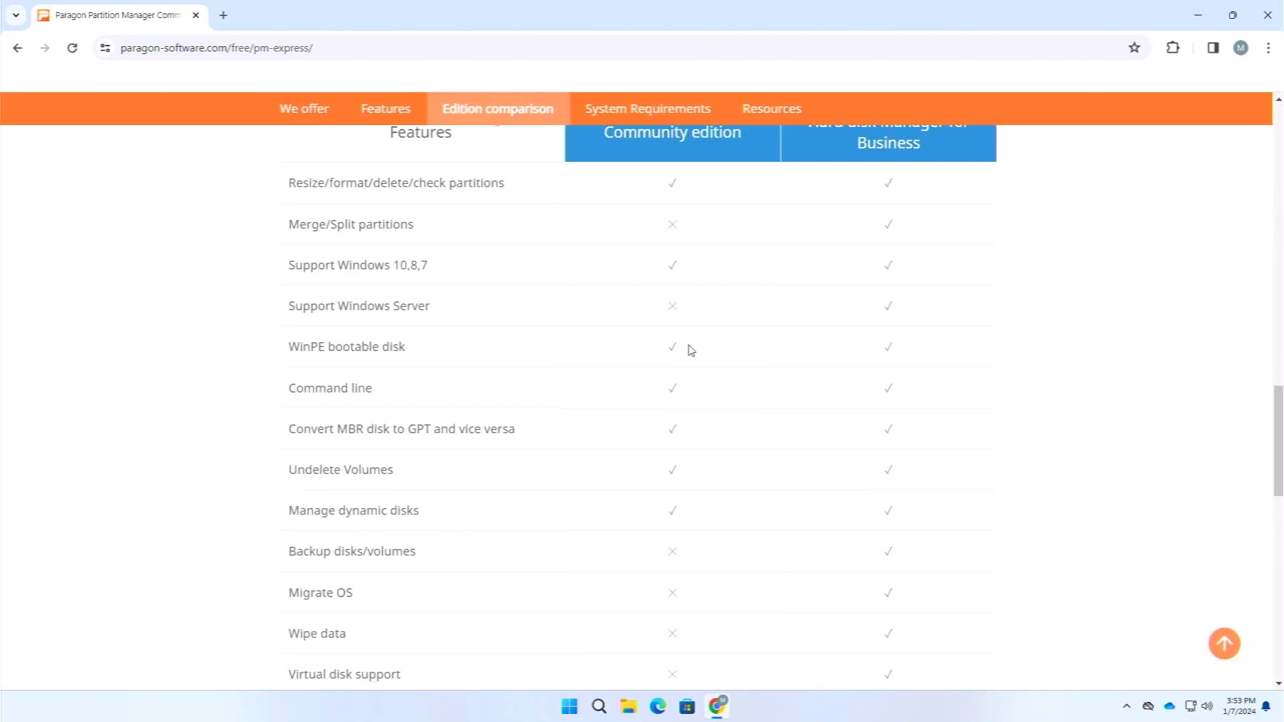
click(646, 108)
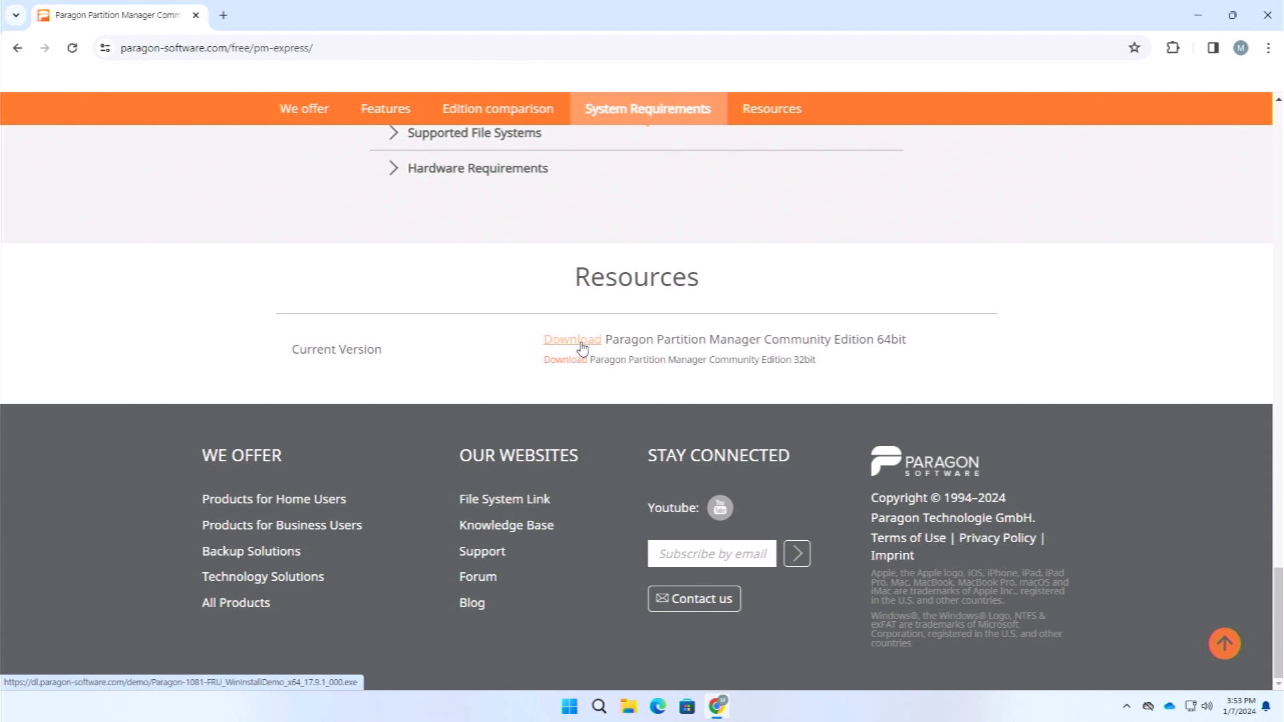
click(572, 339)
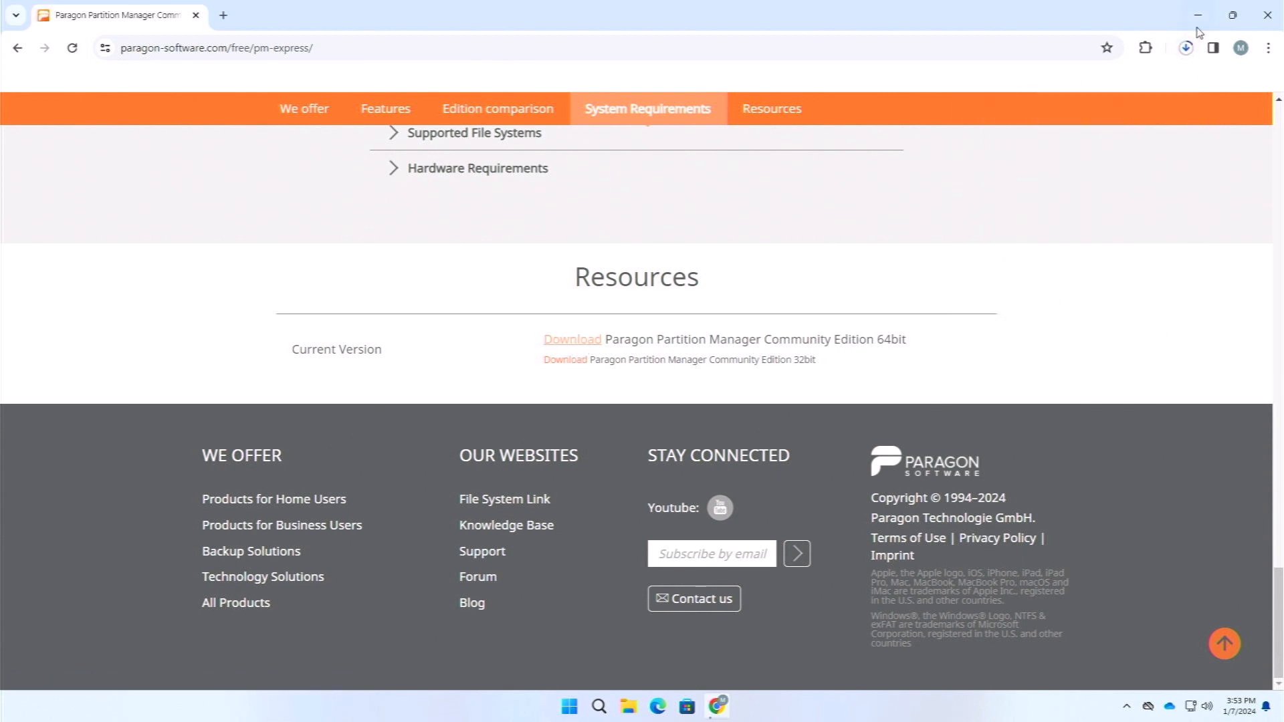
Show the downloaded Paragon installer in the Downloads folder and select it
click(1185, 48)
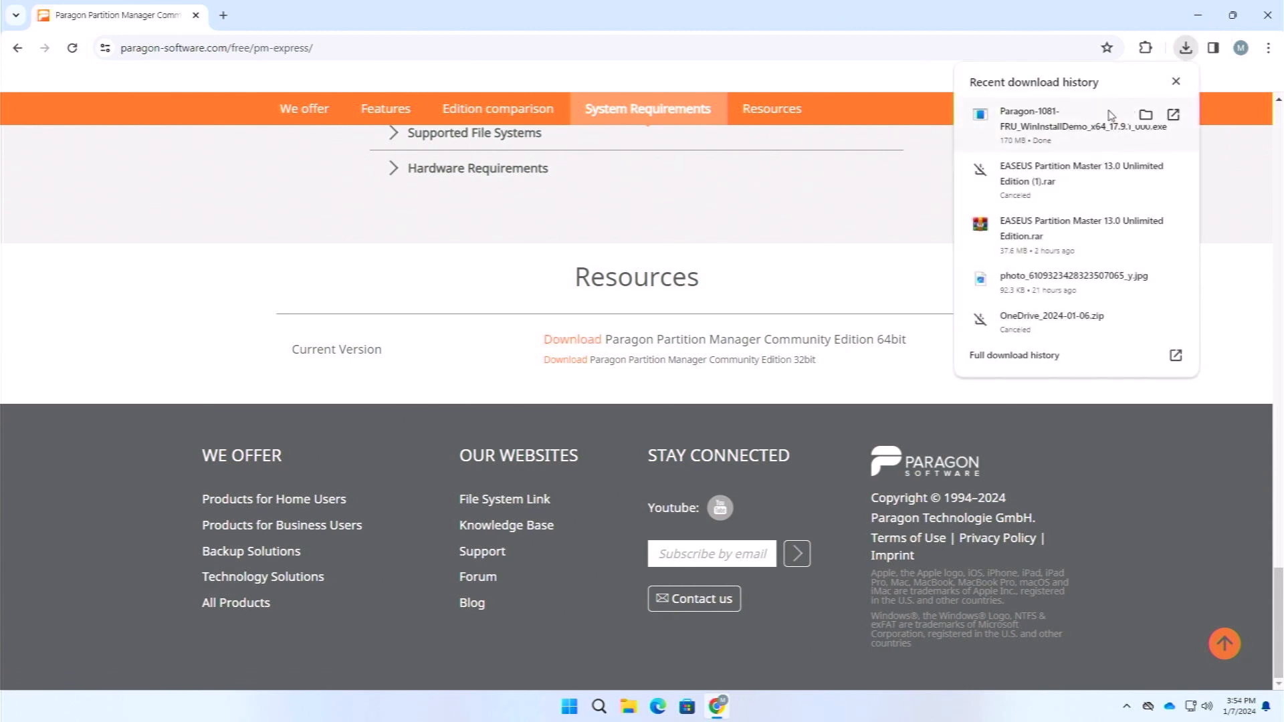
click(1147, 115)
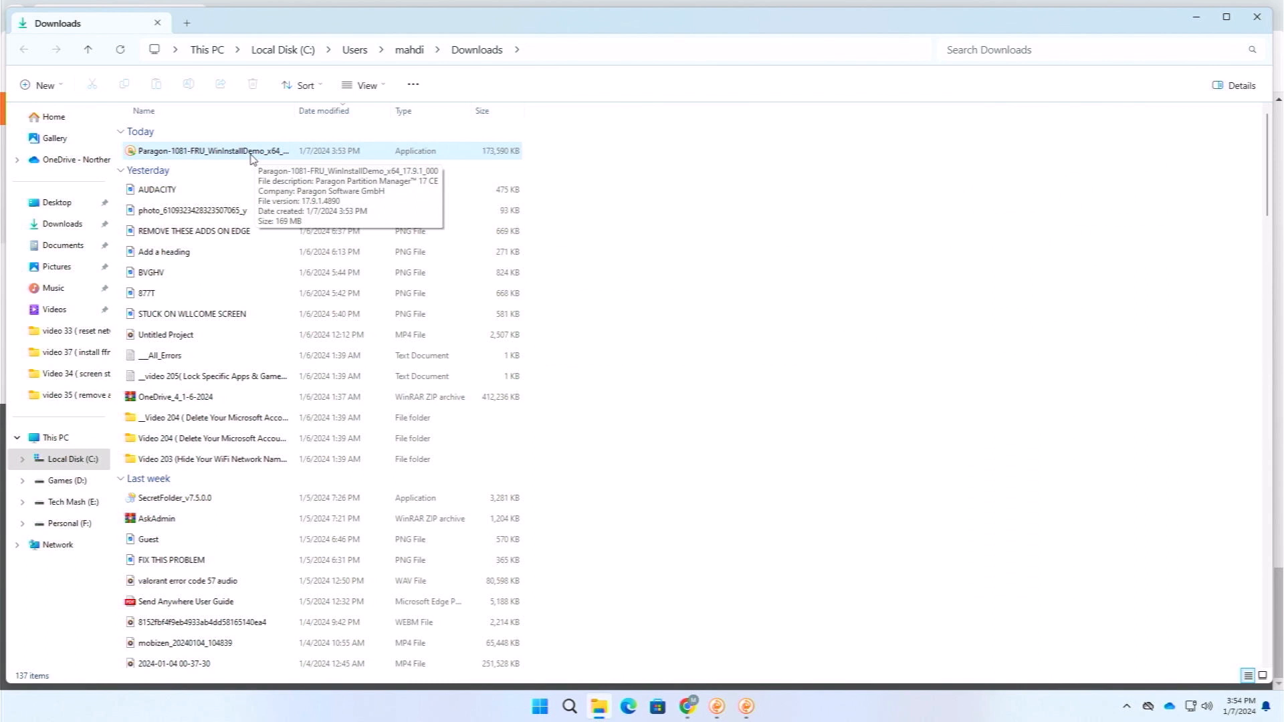
click(214, 151)
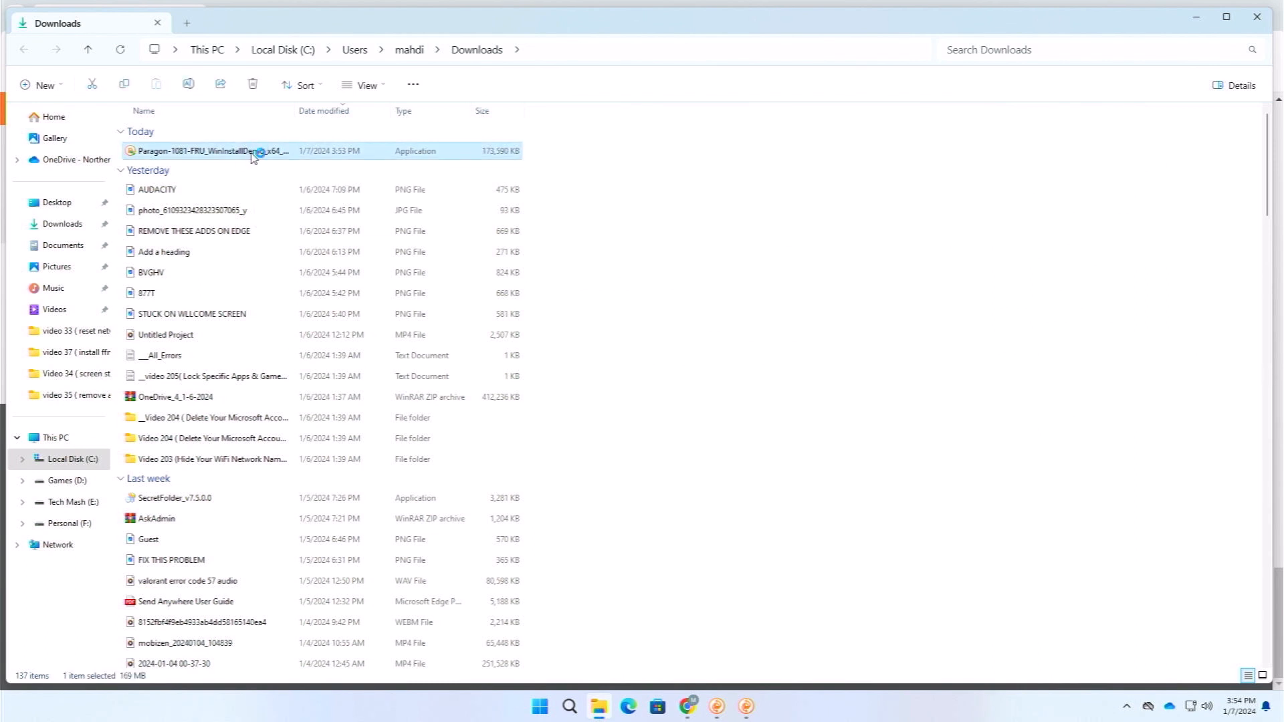
Run the Paragon installer and accept the software license agreement
double_click(211, 151)
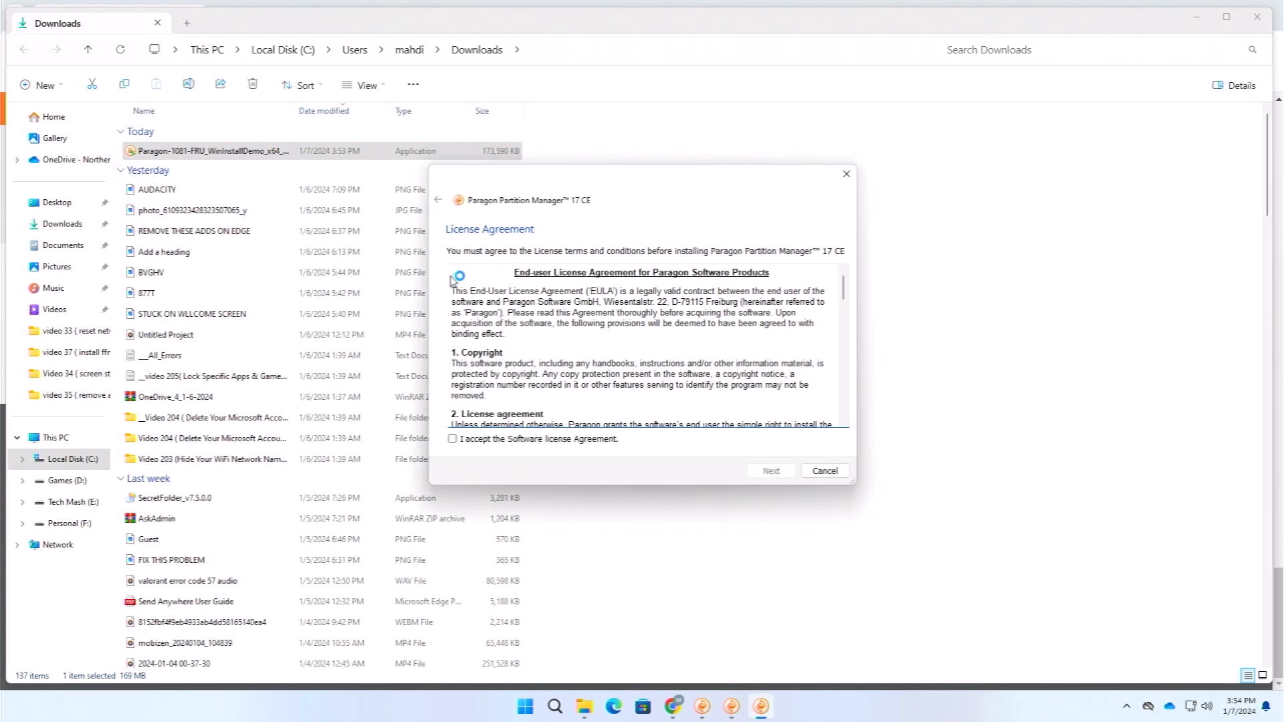
click(452, 439)
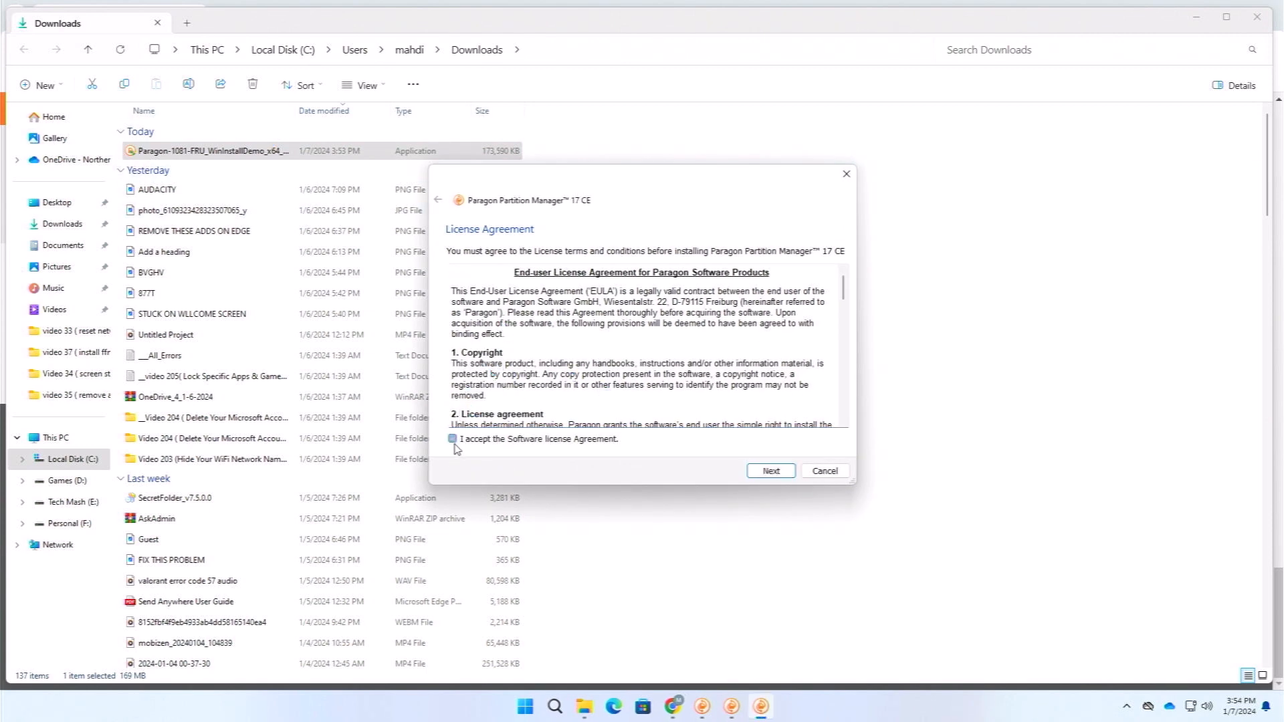
click(451, 440)
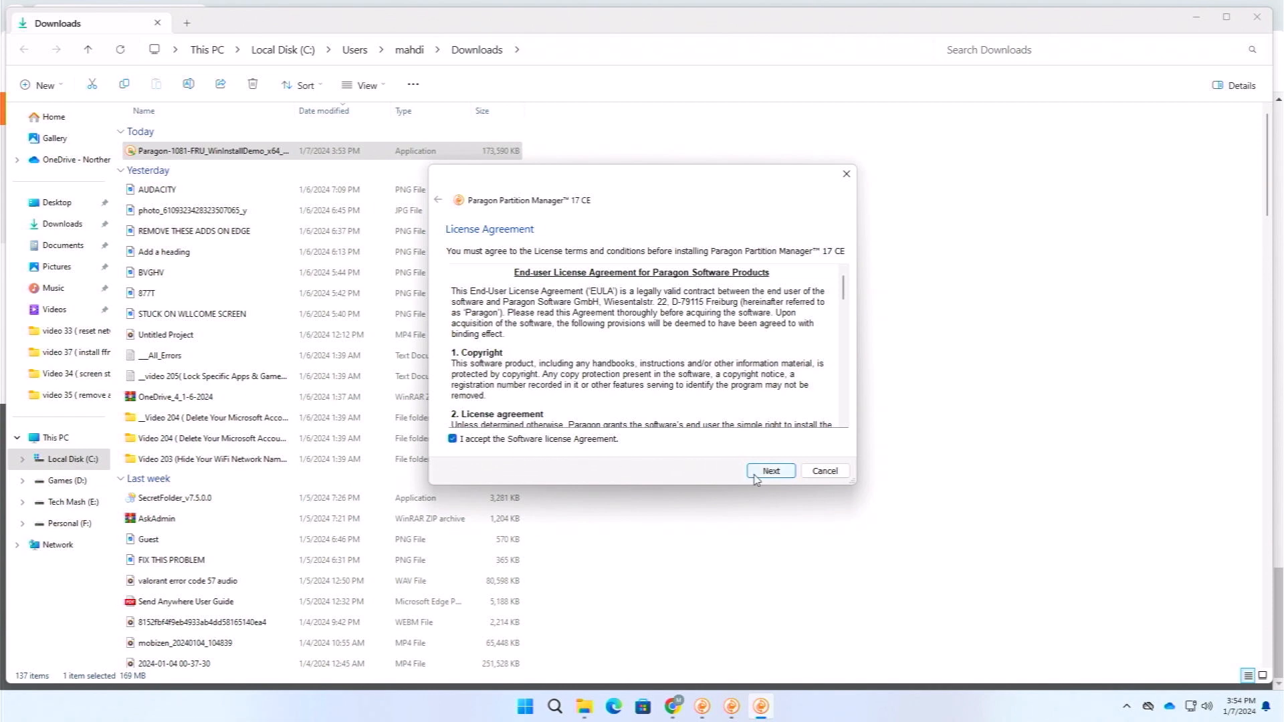
click(769, 471)
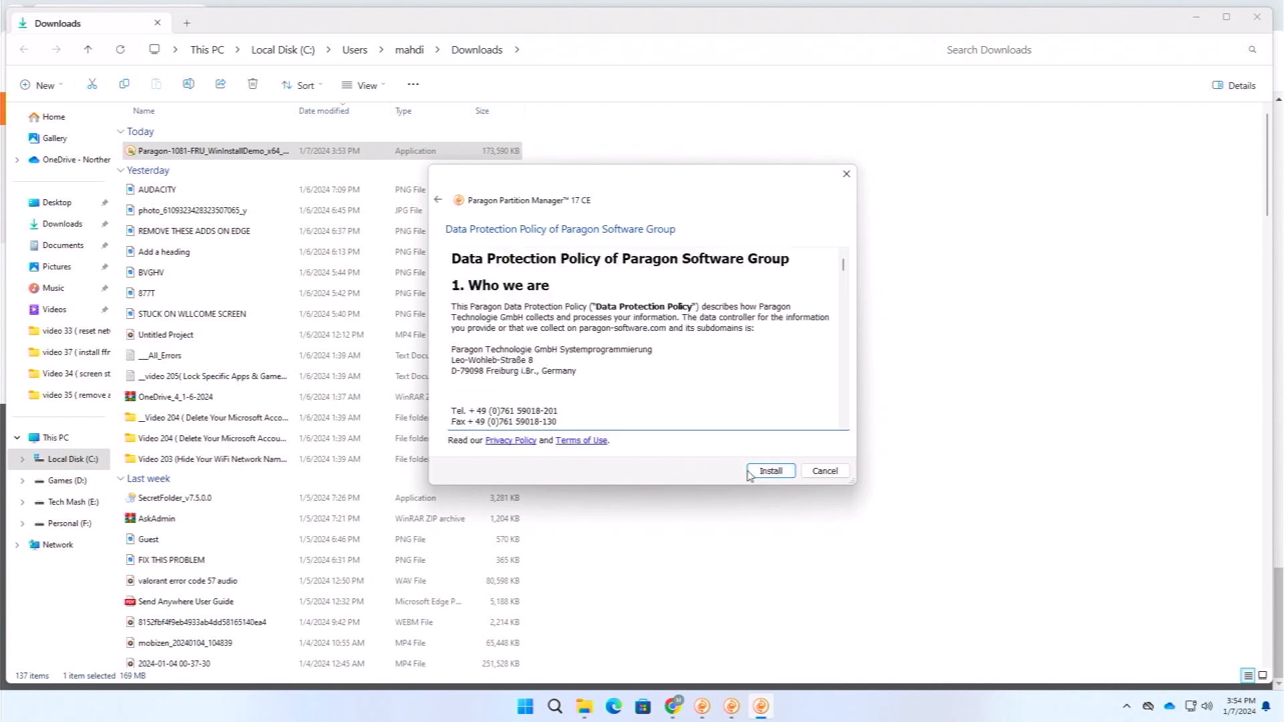
Install Partition Manager 17 CE and finish the installer
click(769, 470)
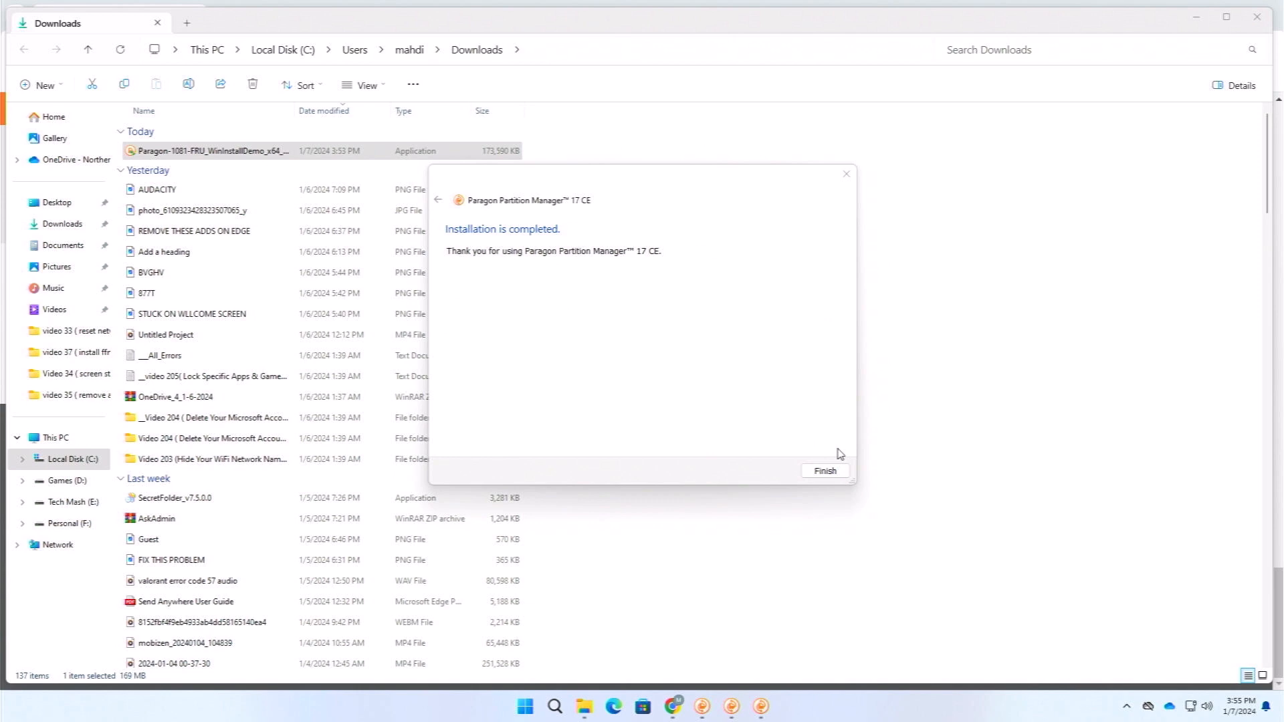
click(824, 469)
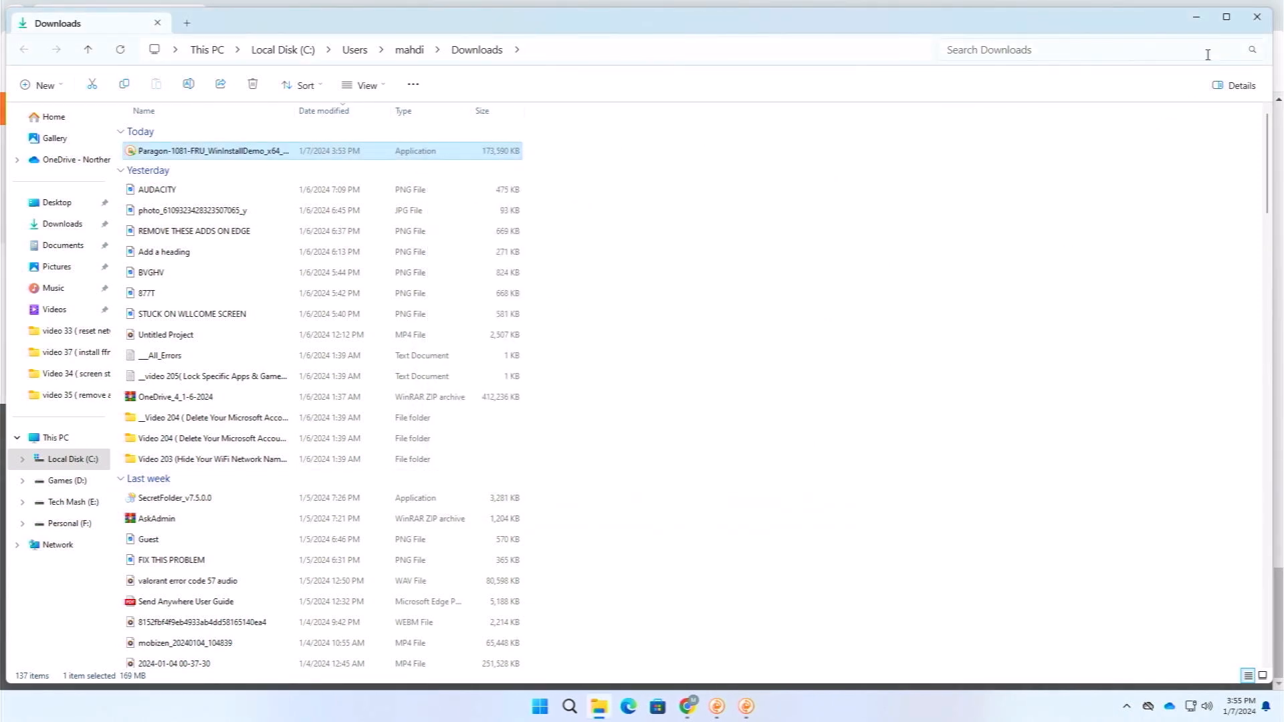
double_click(207, 151)
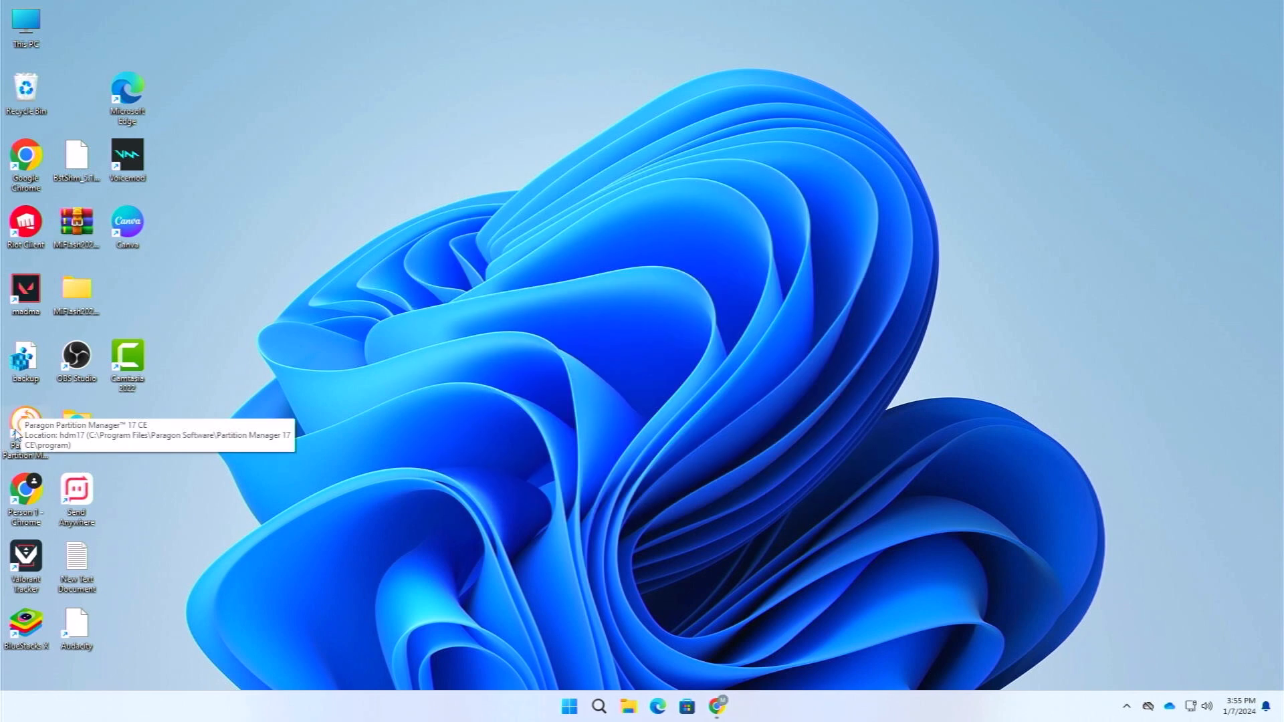
mouse_move(72, 485)
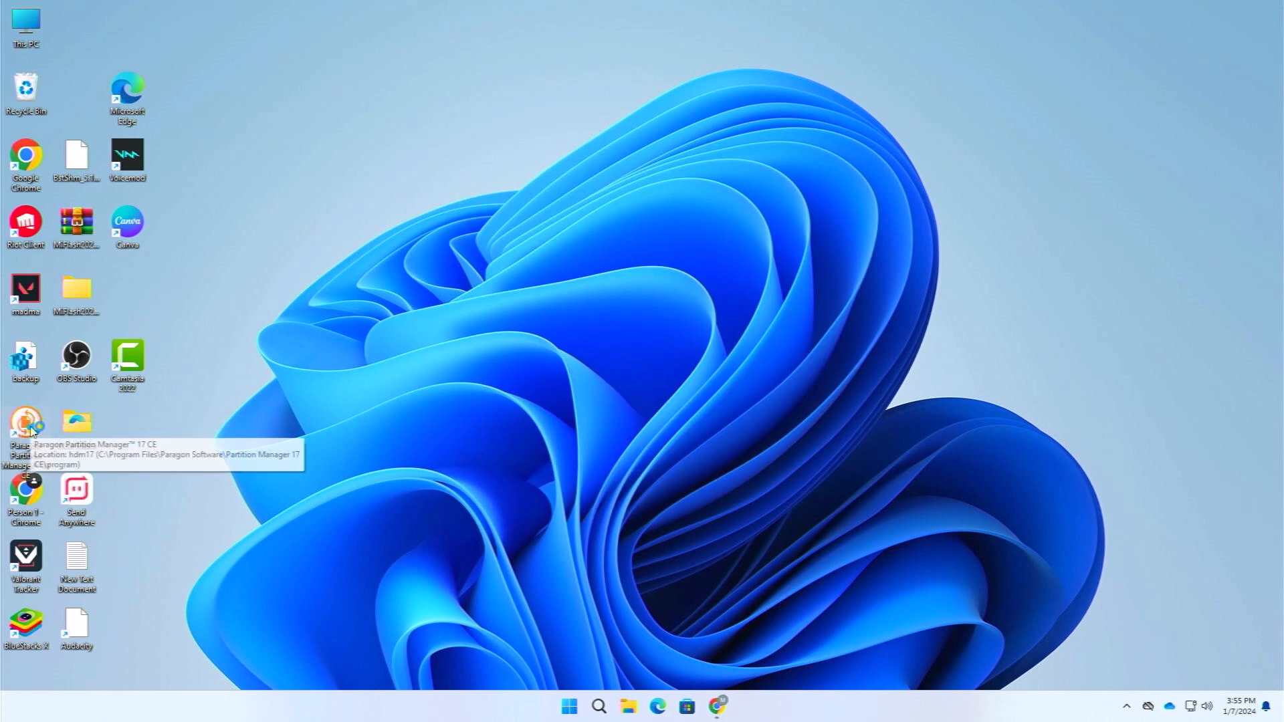
Launch Paragon Partition Manager 17 CE from its desktop shortcut
double_click(26, 426)
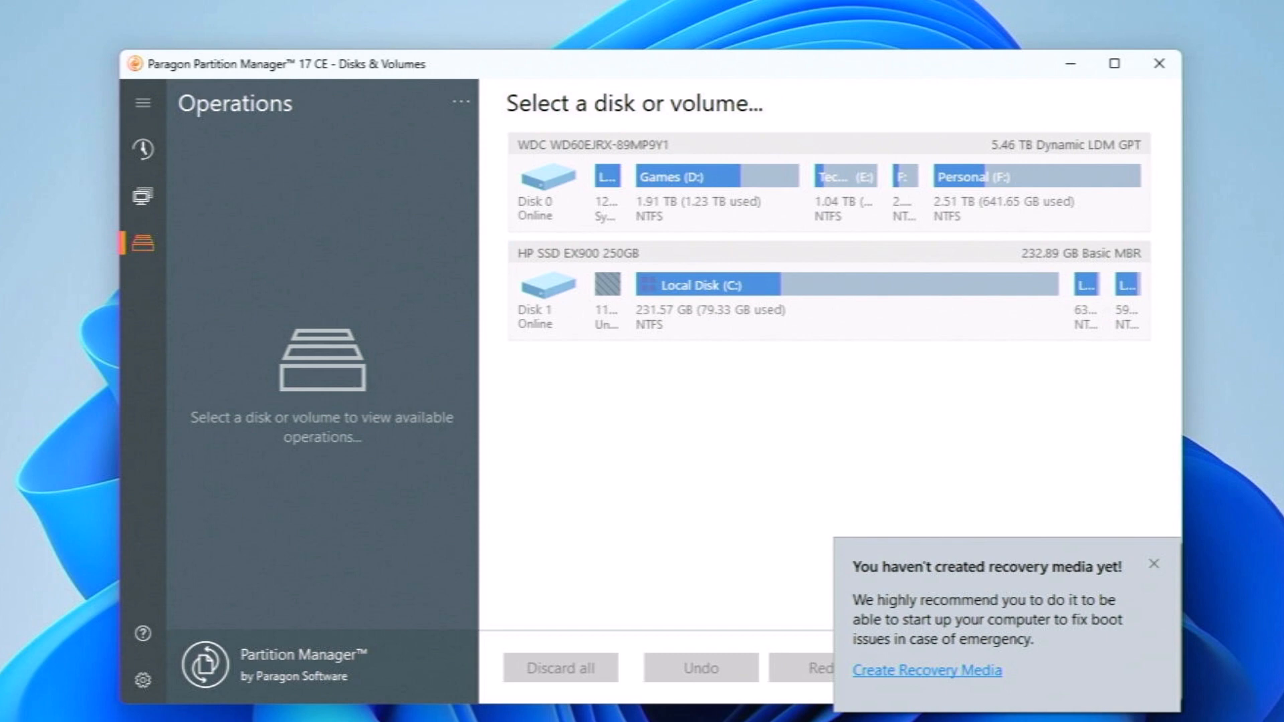
mouse_move(1064, 576)
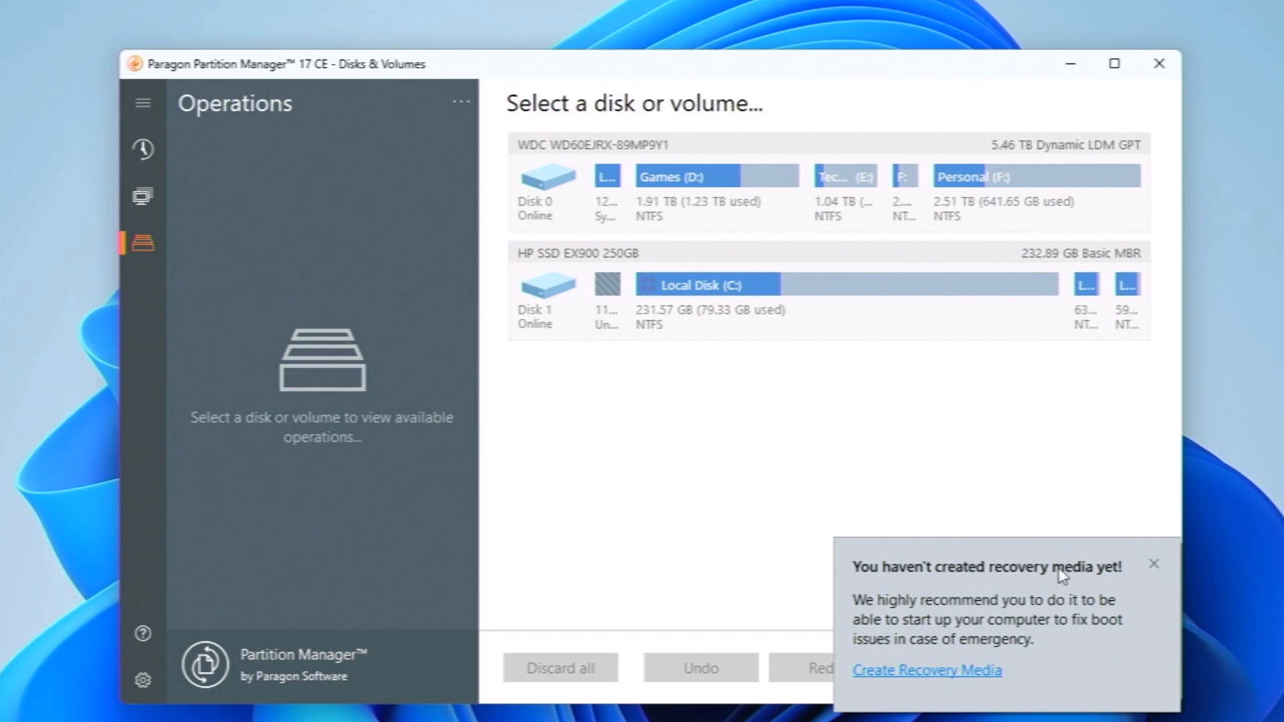
mouse_move(1110, 571)
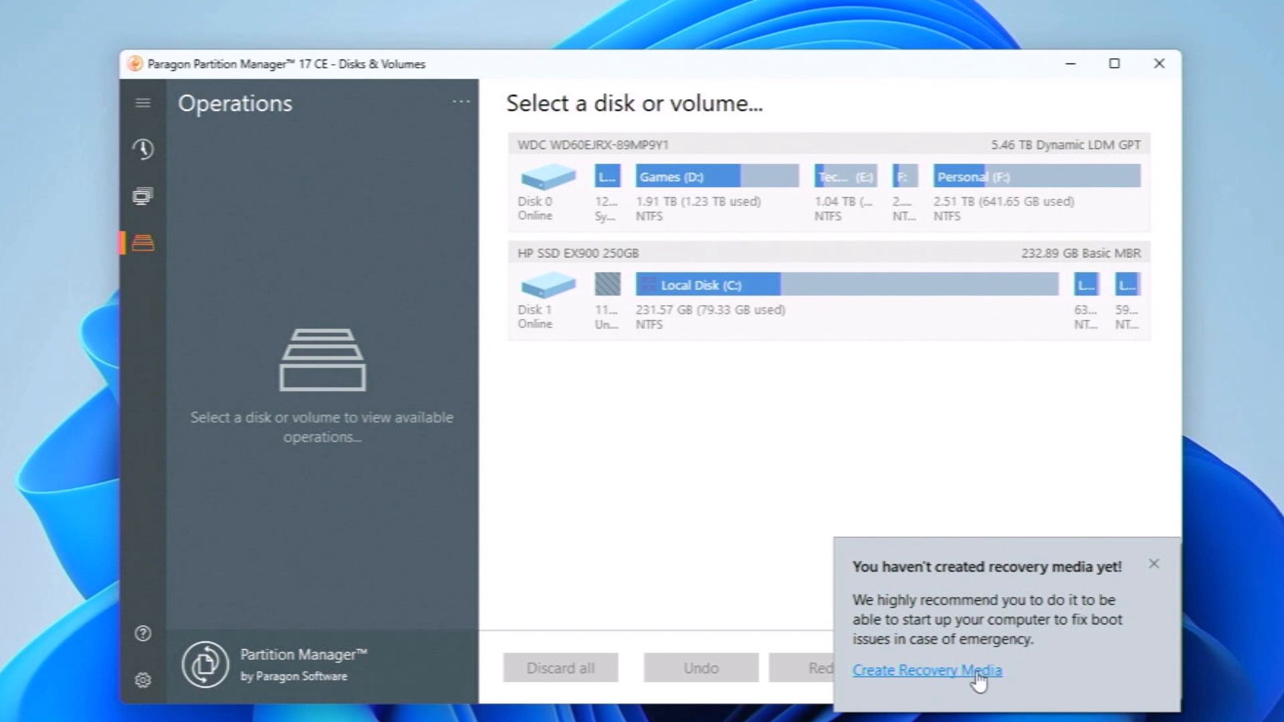
mouse_move(1153, 566)
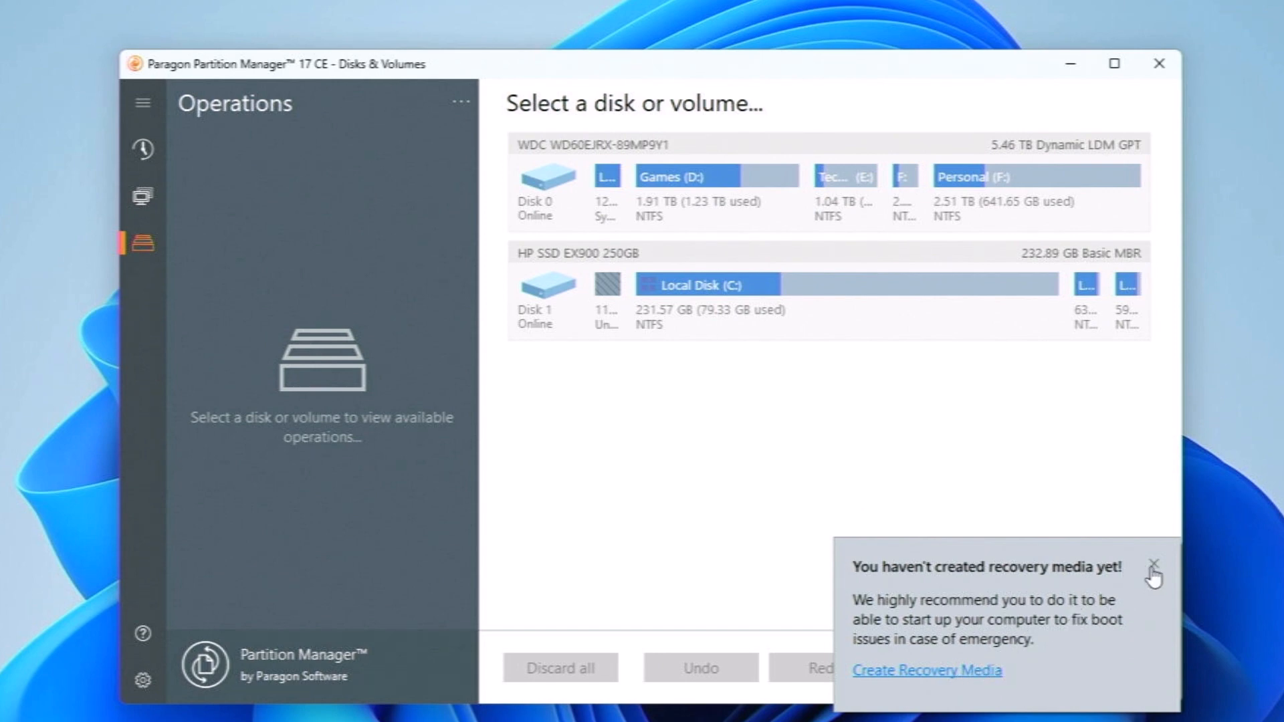
Dismiss the recovery-media reminder and select Disk 0, the 5.46 TB WDC drive
click(1153, 565)
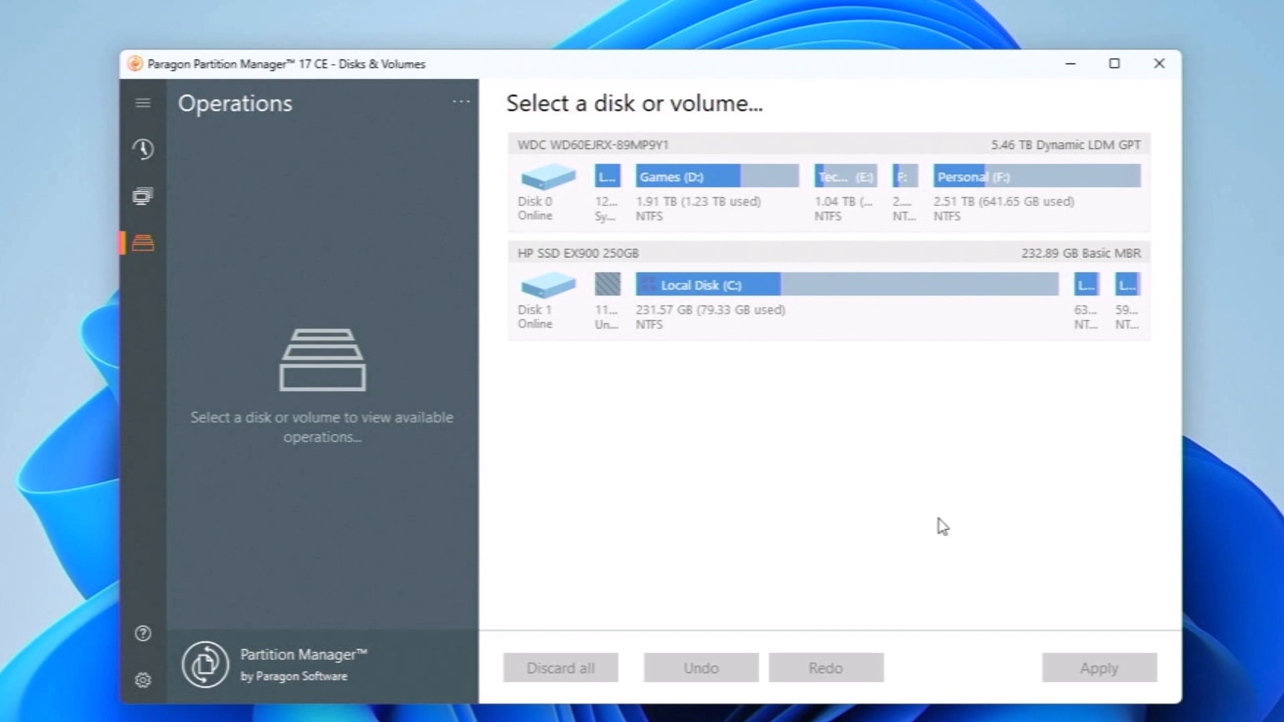
mouse_move(720, 418)
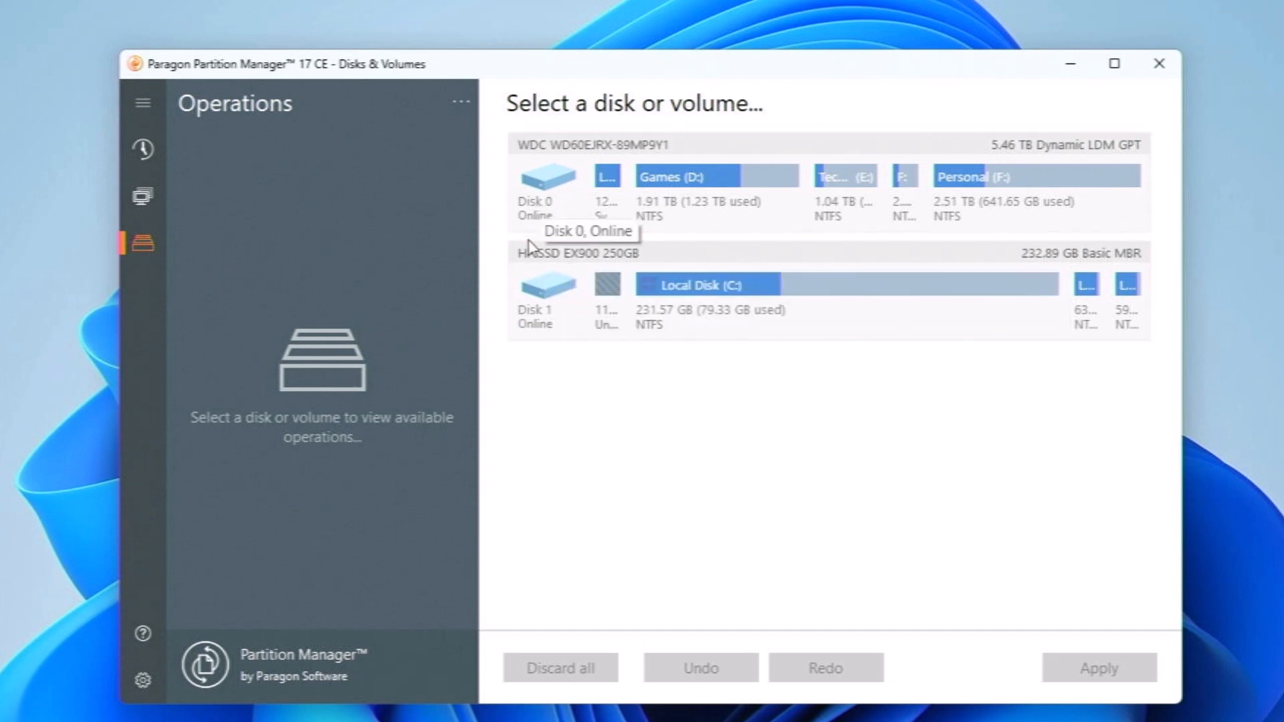
click(548, 174)
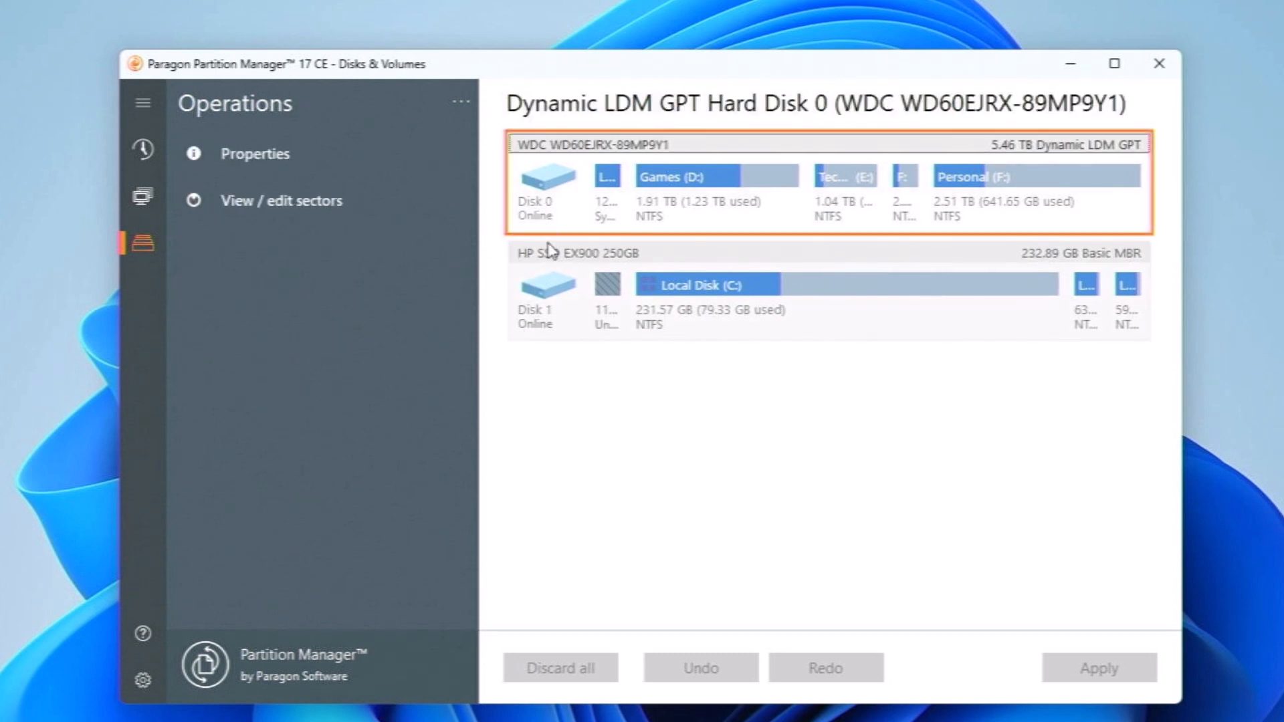
Select Disk 1, the 250 GB HP SSD EX900 with an MBR layout, to list its operations
click(547, 295)
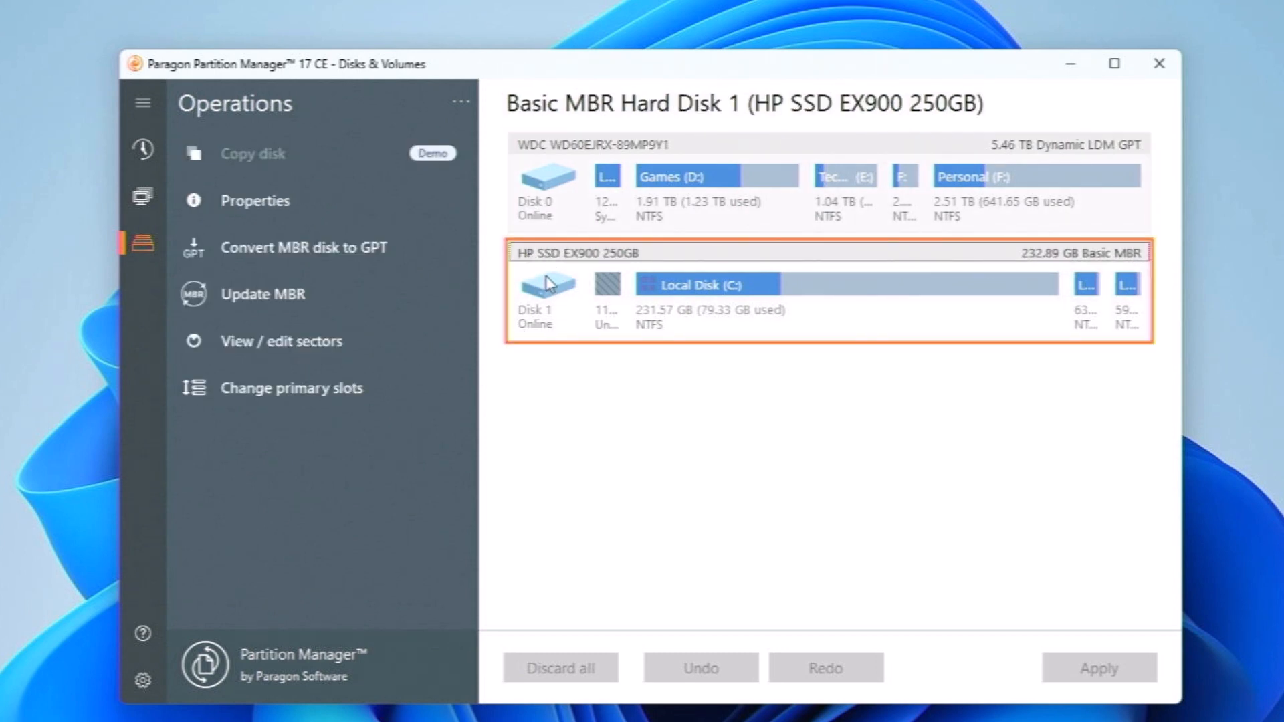
click(547, 177)
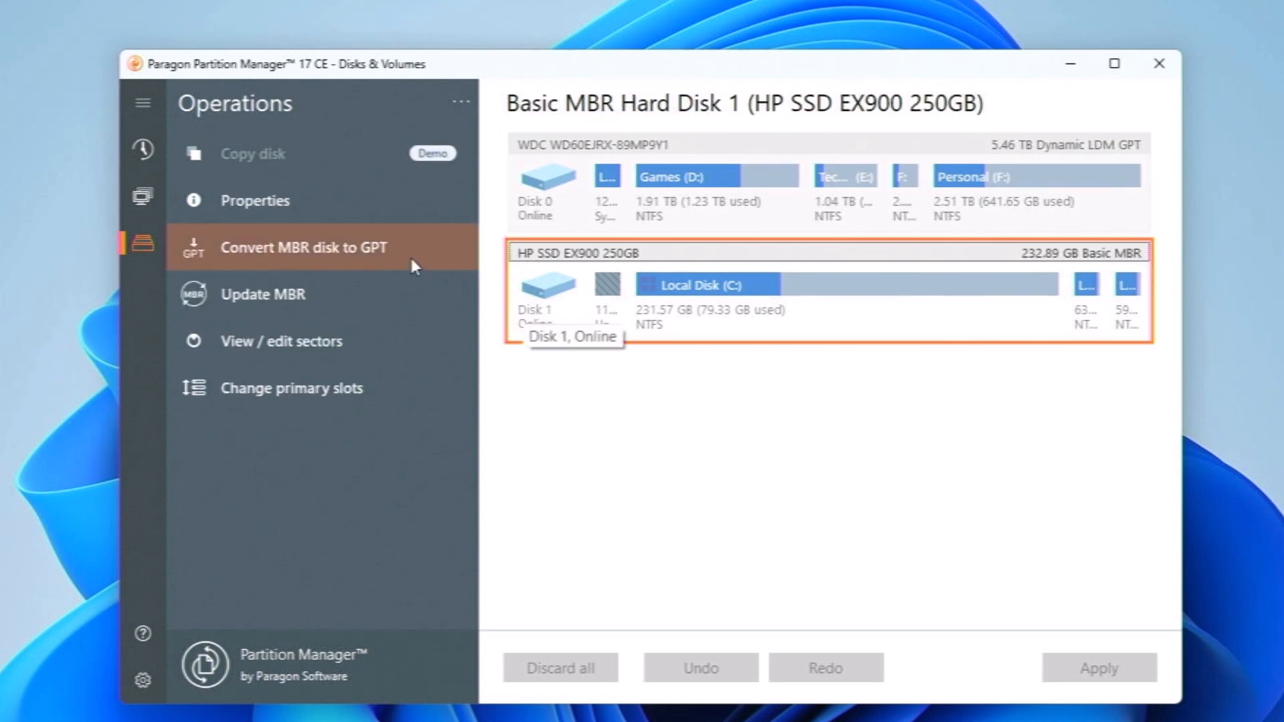
mouse_move(369, 267)
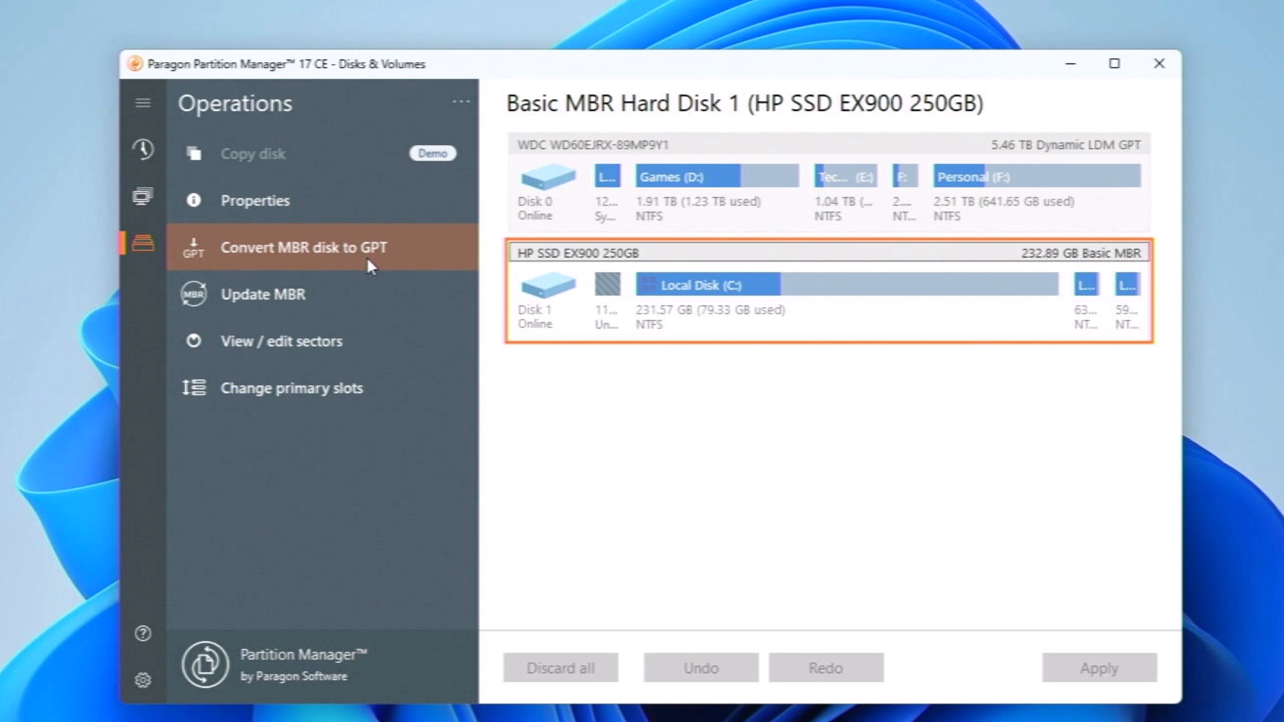
mouse_move(393, 268)
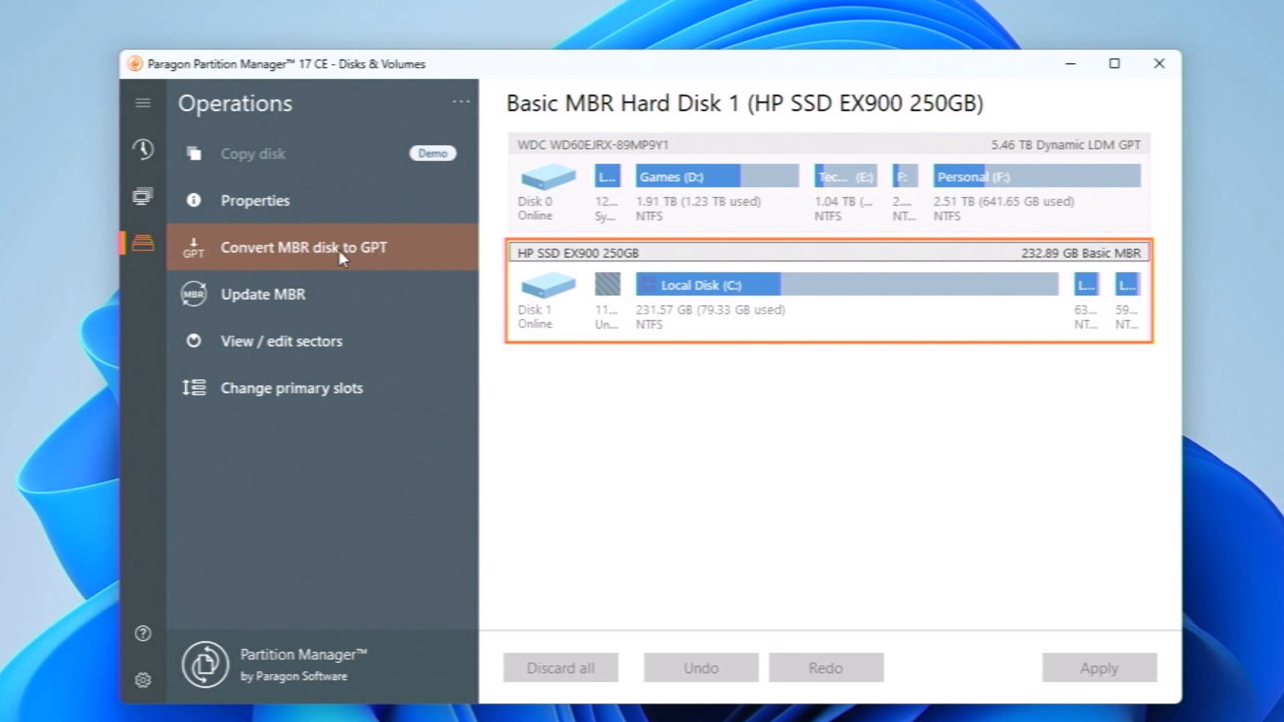
mouse_move(351, 265)
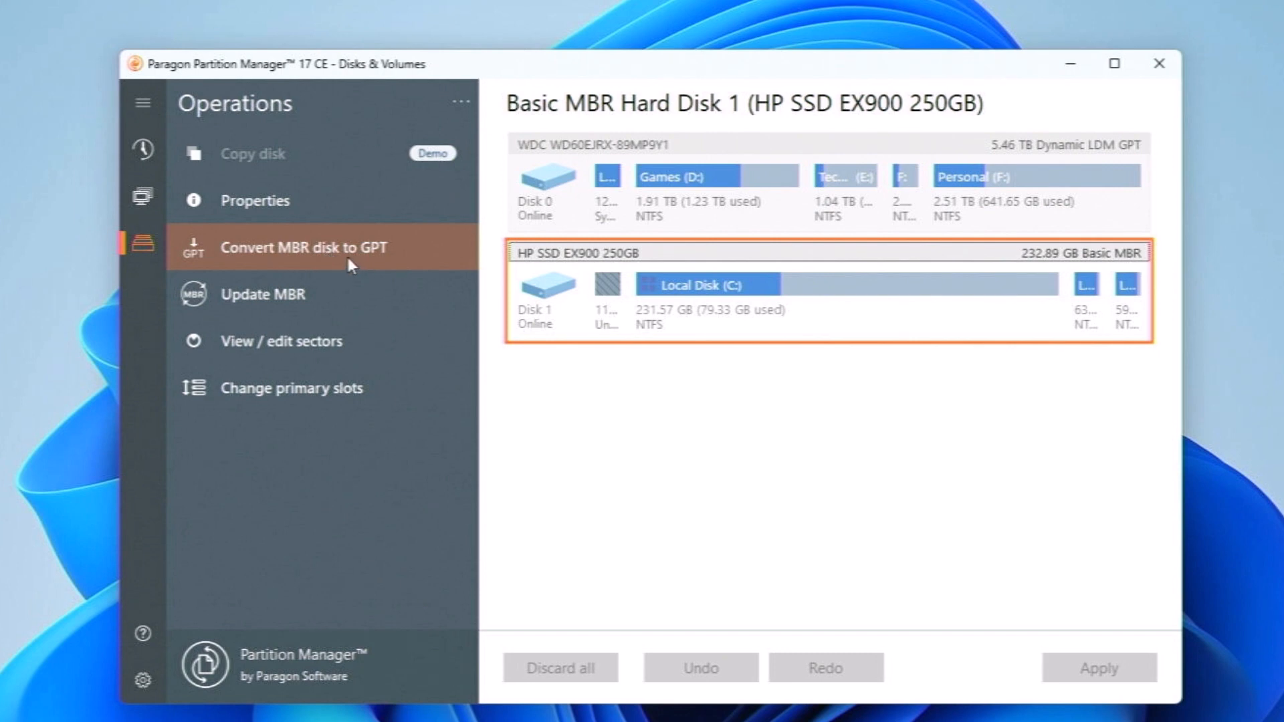
Convert the HP SSD from MBR to GPT with 'Convert now' rather than queueing it
click(304, 247)
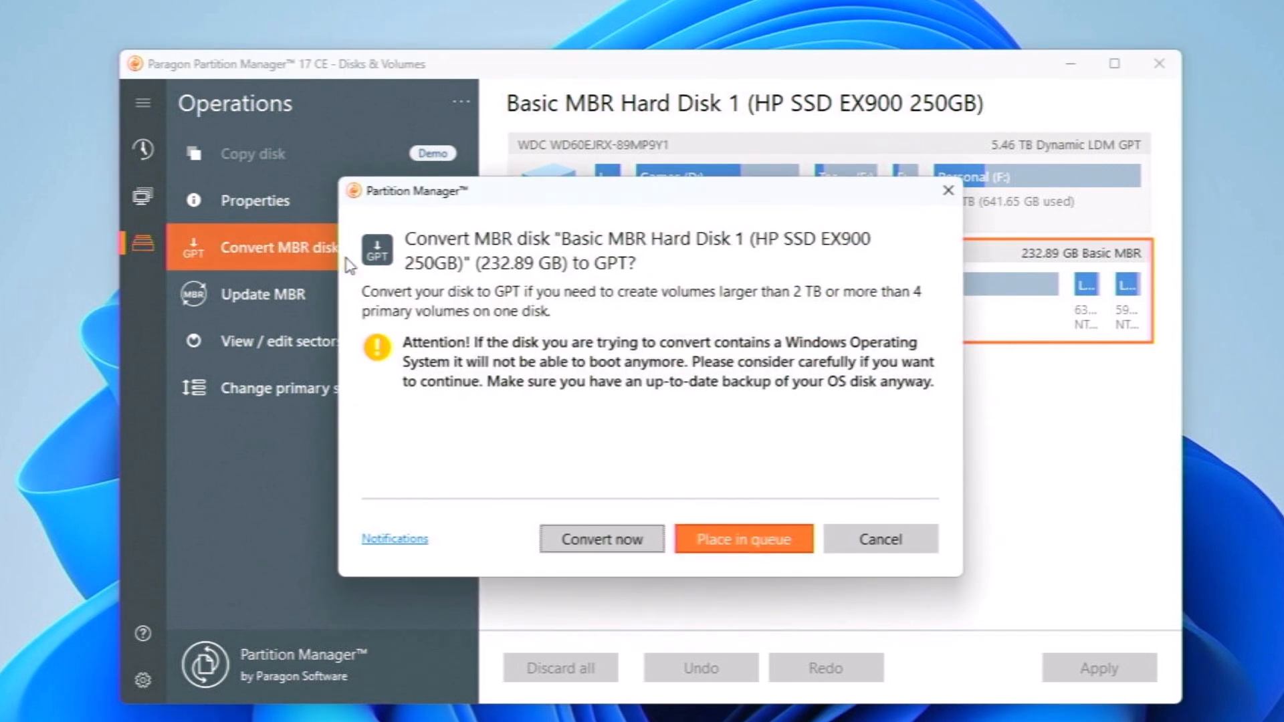
mouse_move(353, 236)
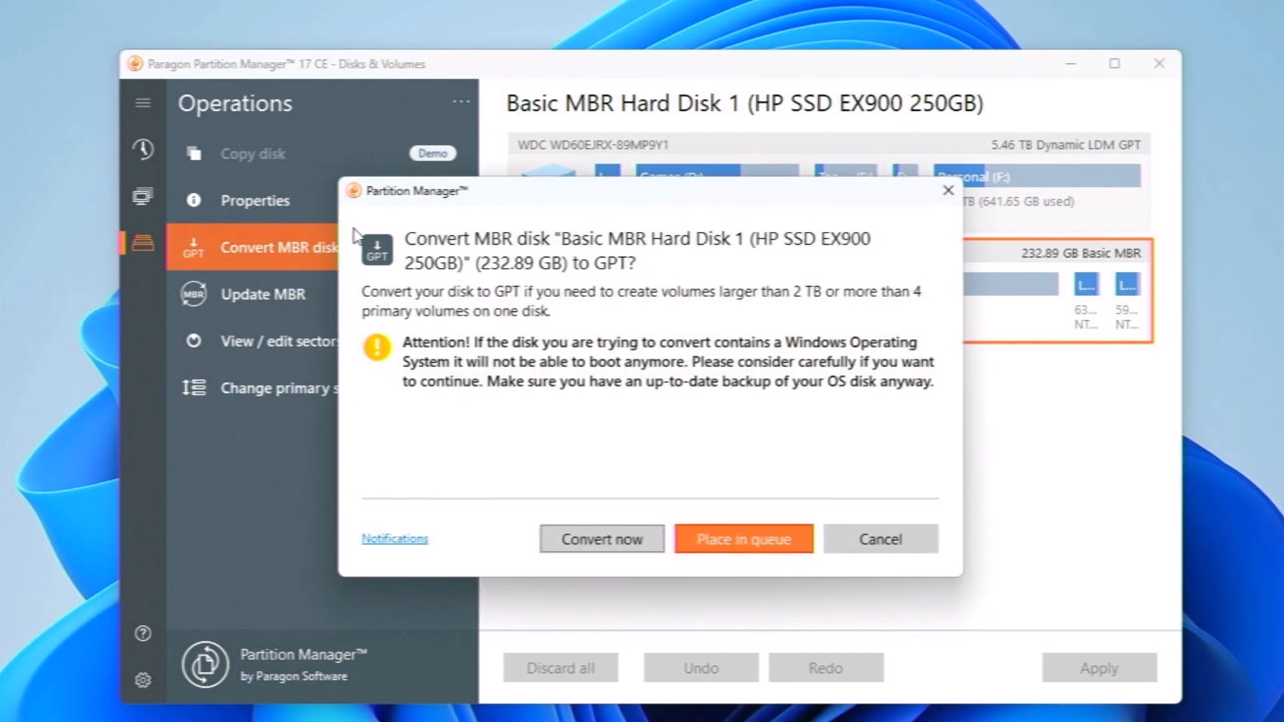
mouse_move(762, 370)
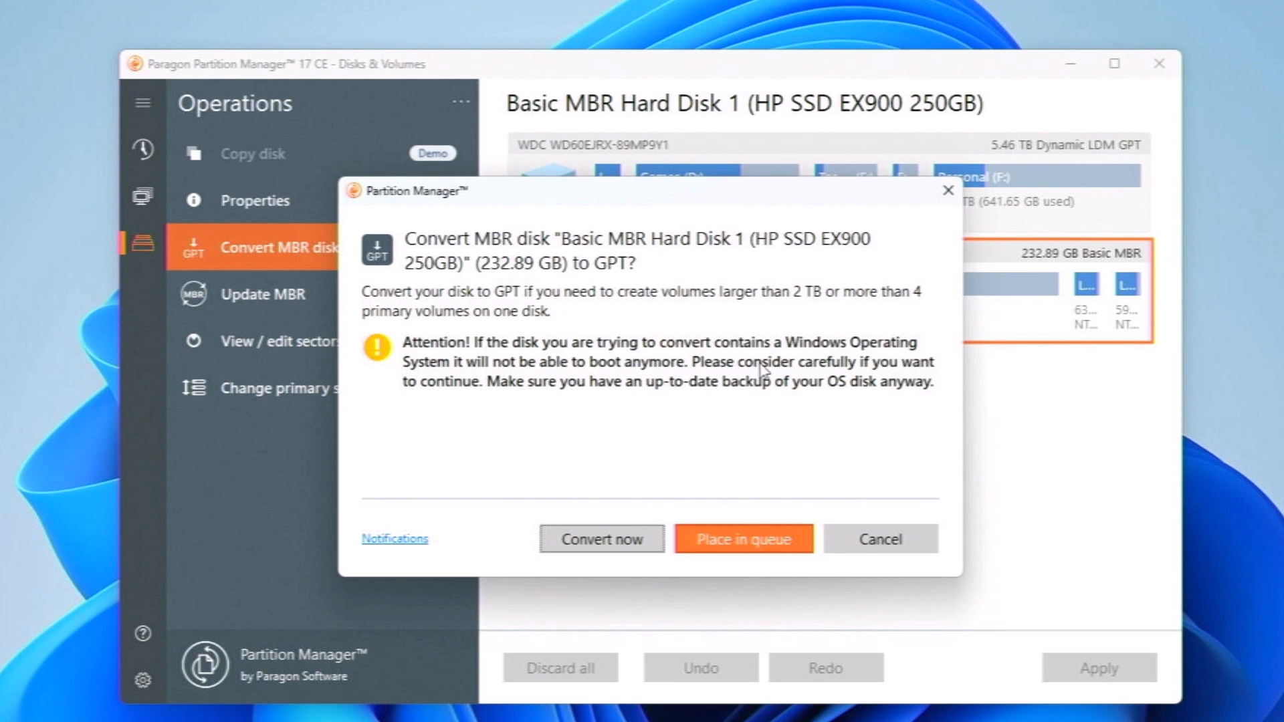
mouse_move(626, 529)
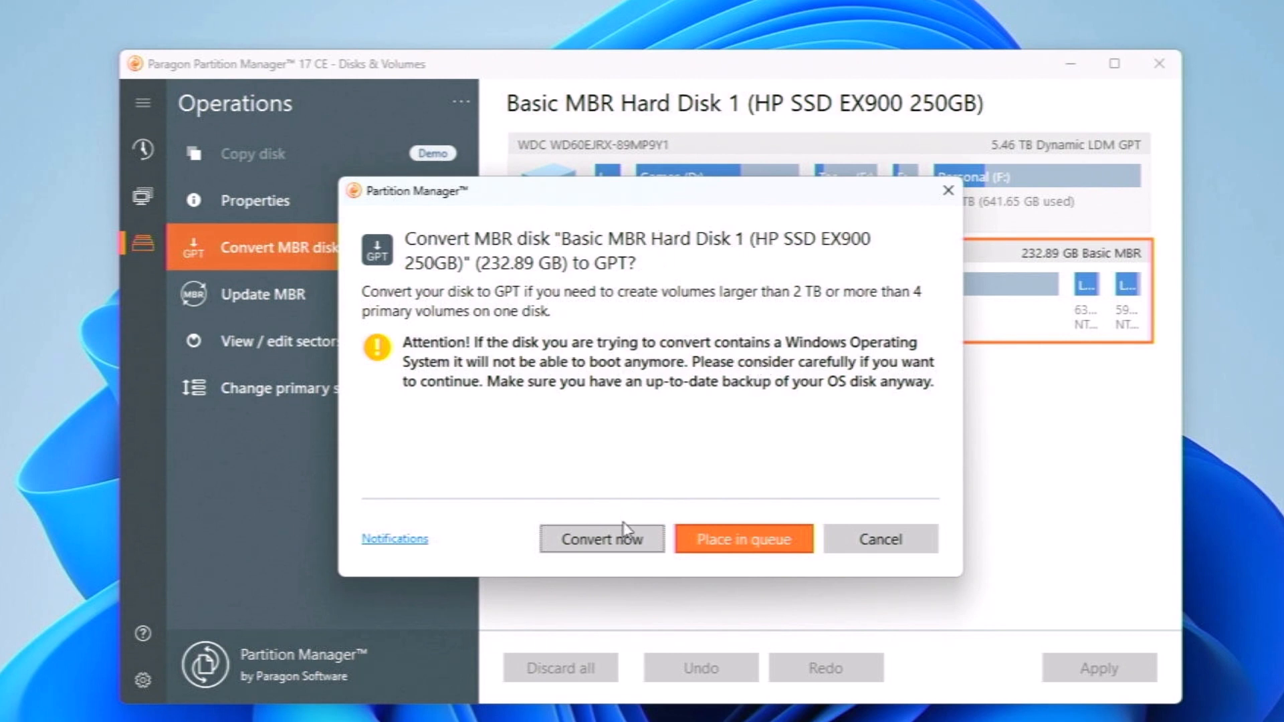
click(600, 539)
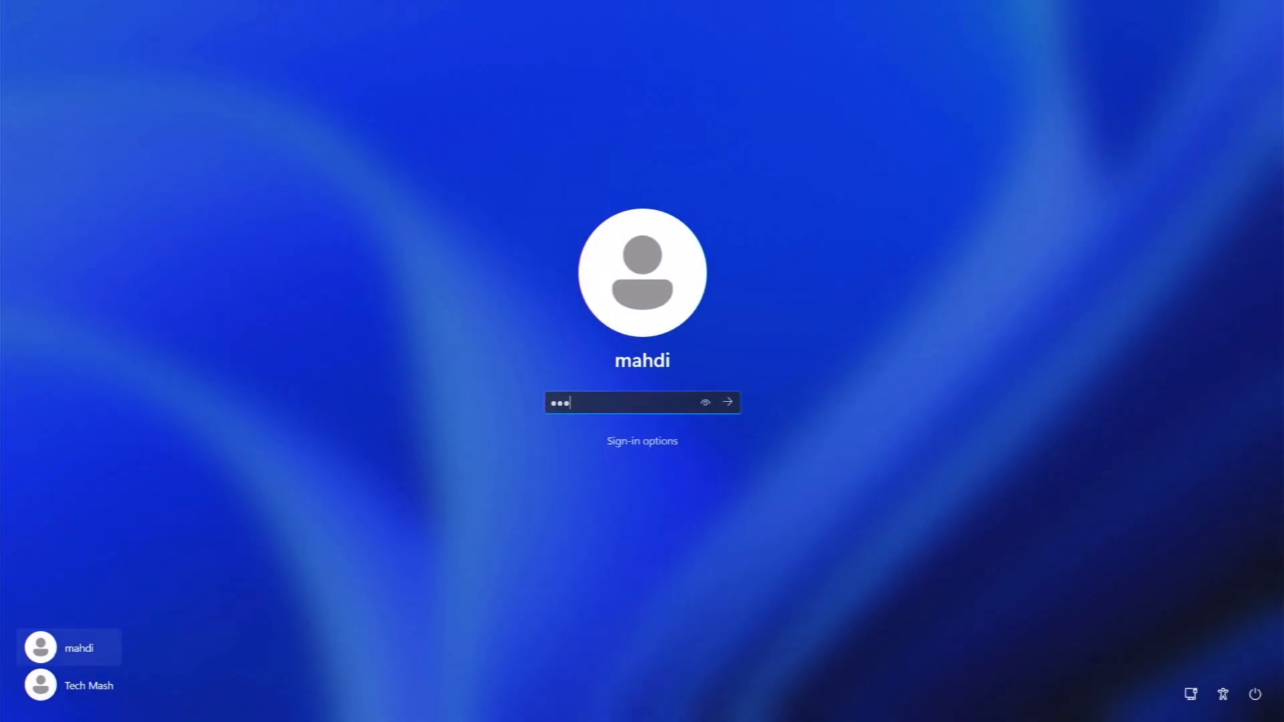
Sign back into Windows after the restart to reach the desktop
click(725, 402)
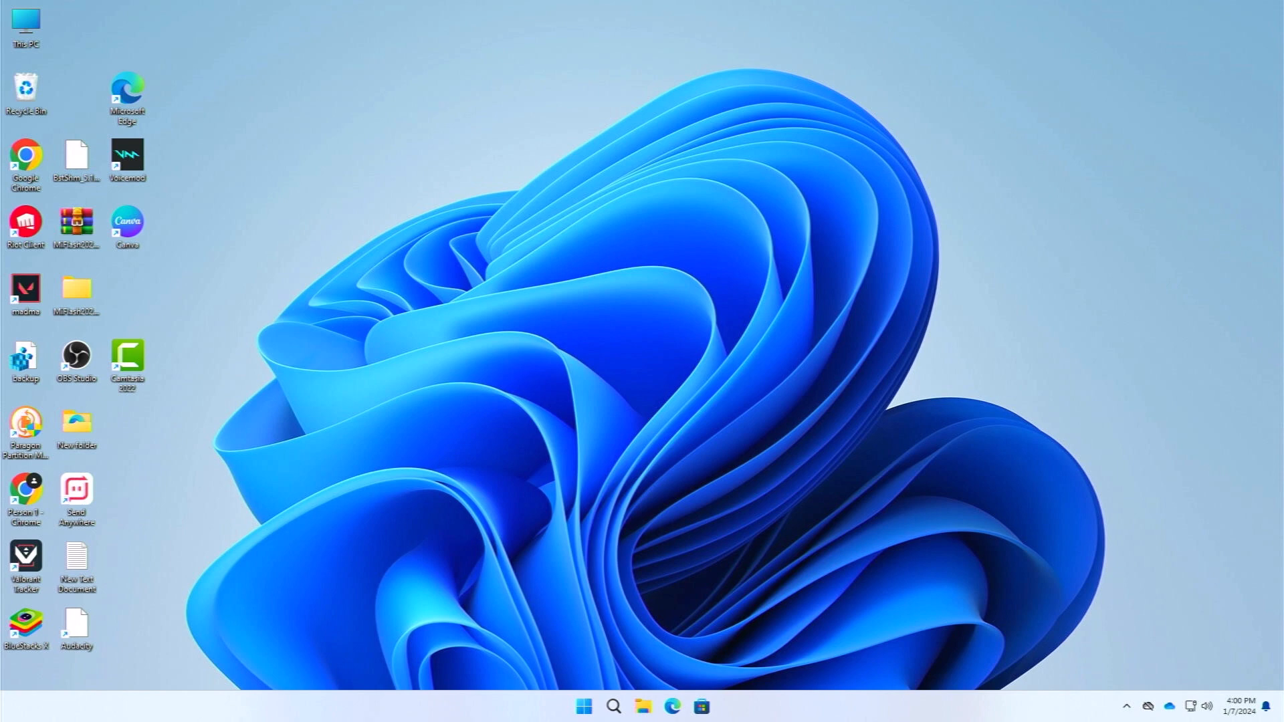
Reopen System Information from Start, where BIOS Mode now reads UEFI
click(582, 706)
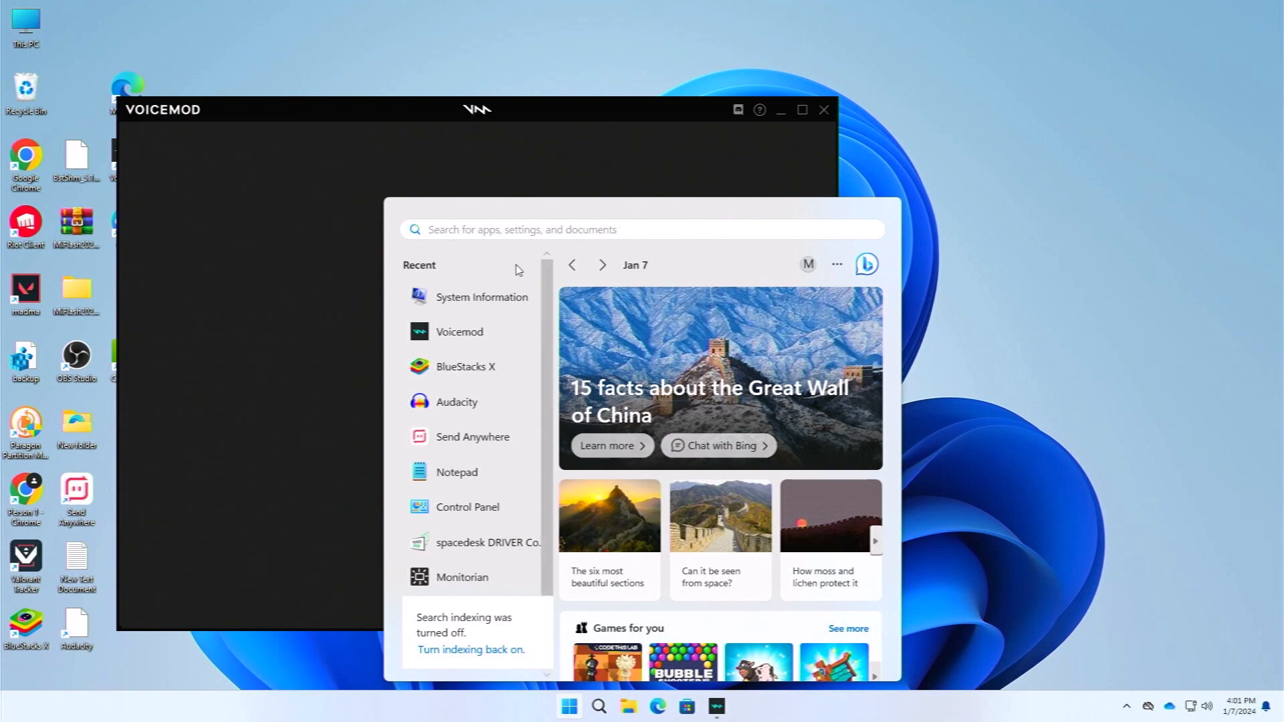
click(482, 297)
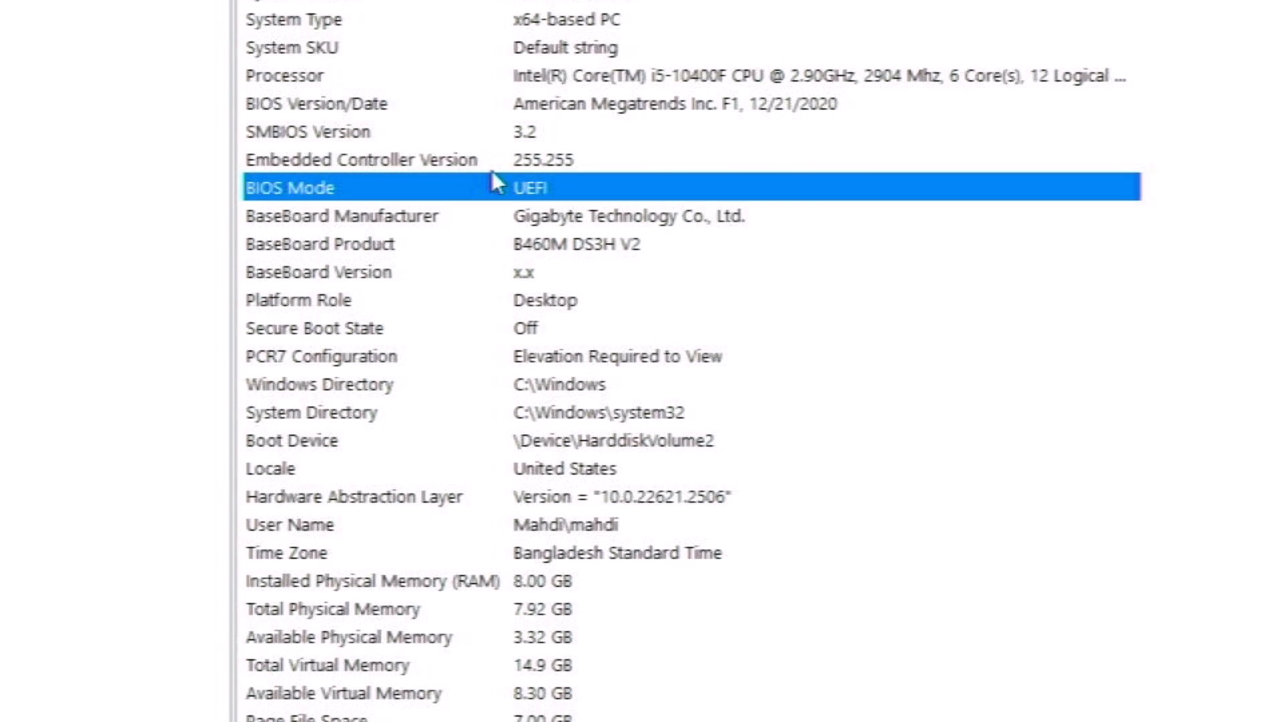
Scroll the System Summary to the BIOS Mode row and confirm it reads UEFI
scroll(down, 3)
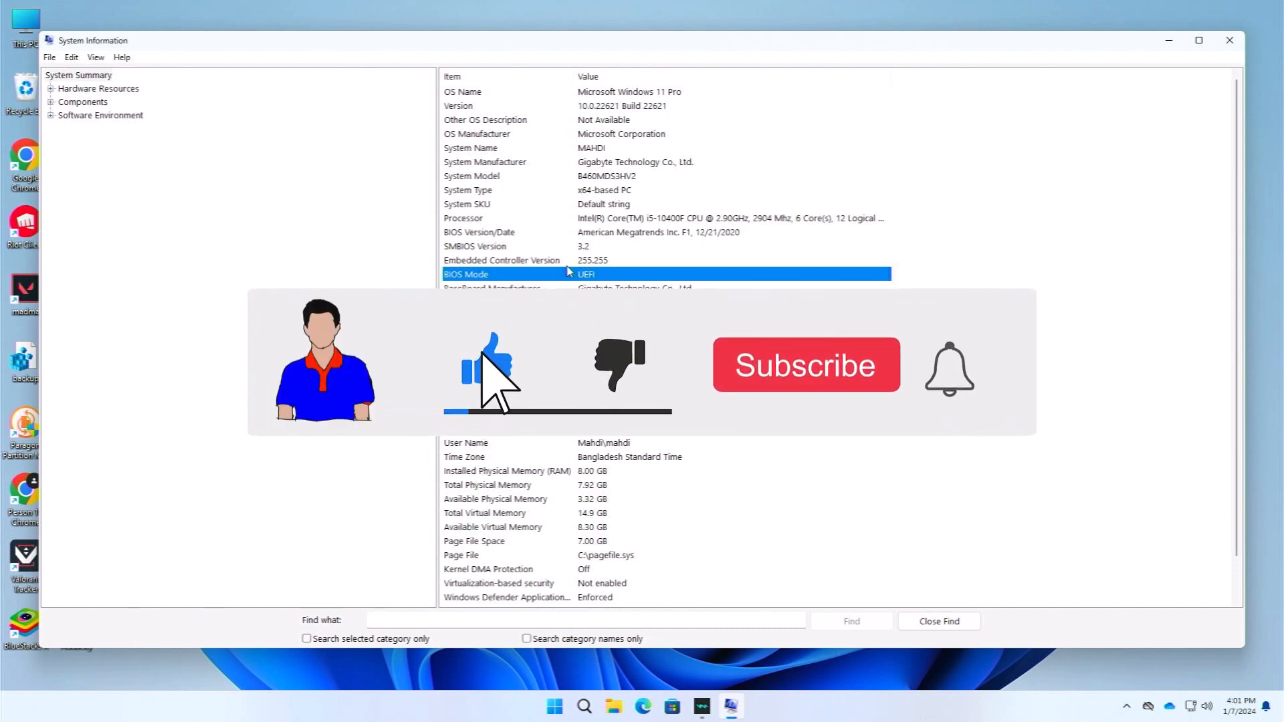
Close the System Information window and return to the Windows desktop
click(804, 365)
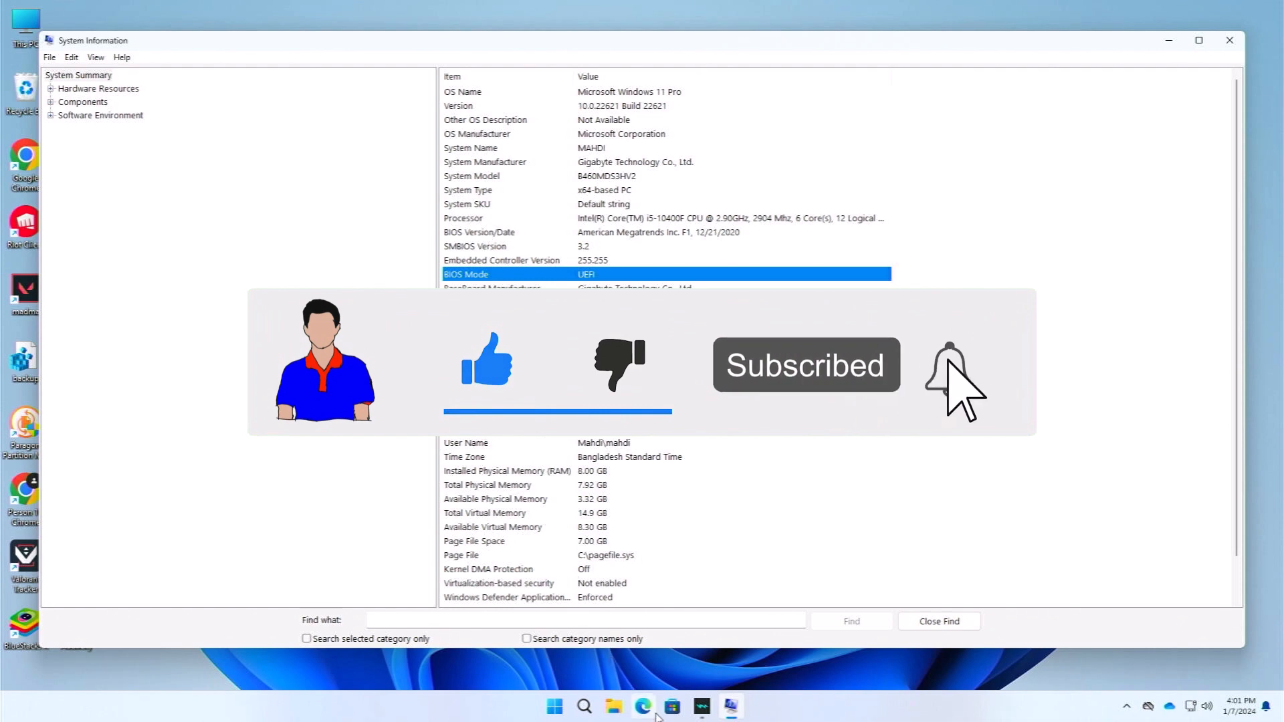
right_click(701, 707)
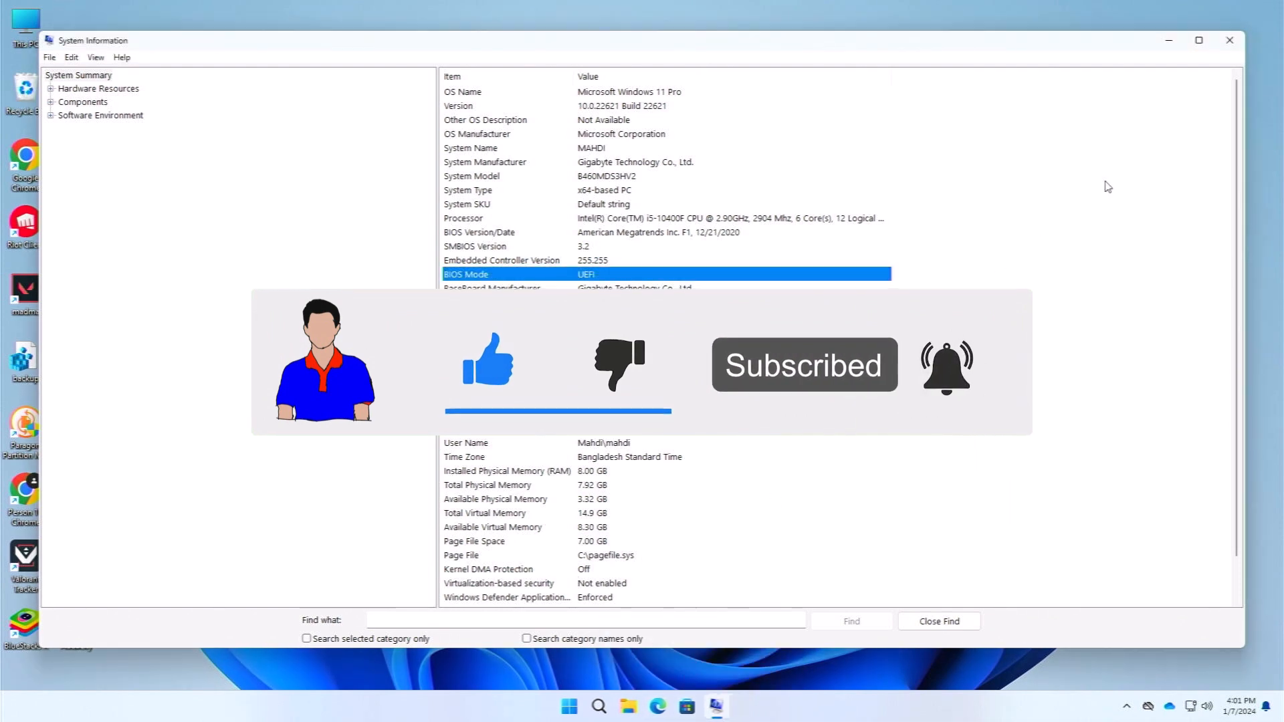
click(1228, 38)
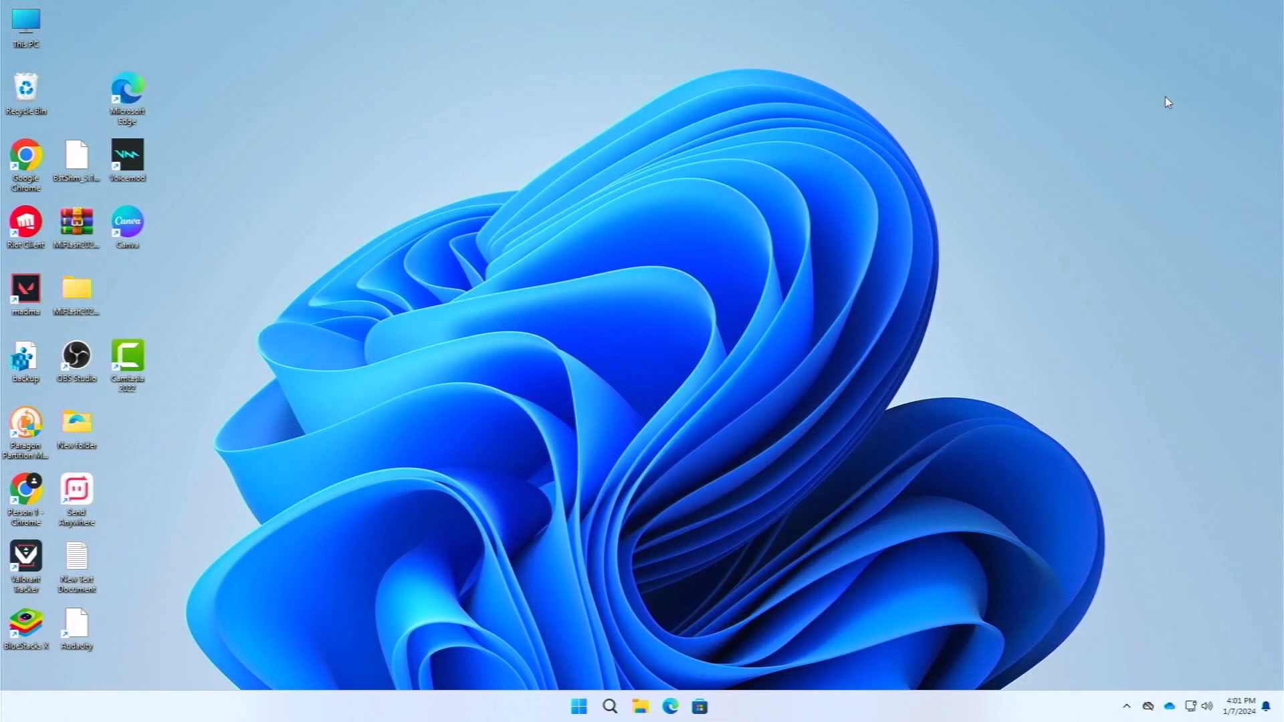